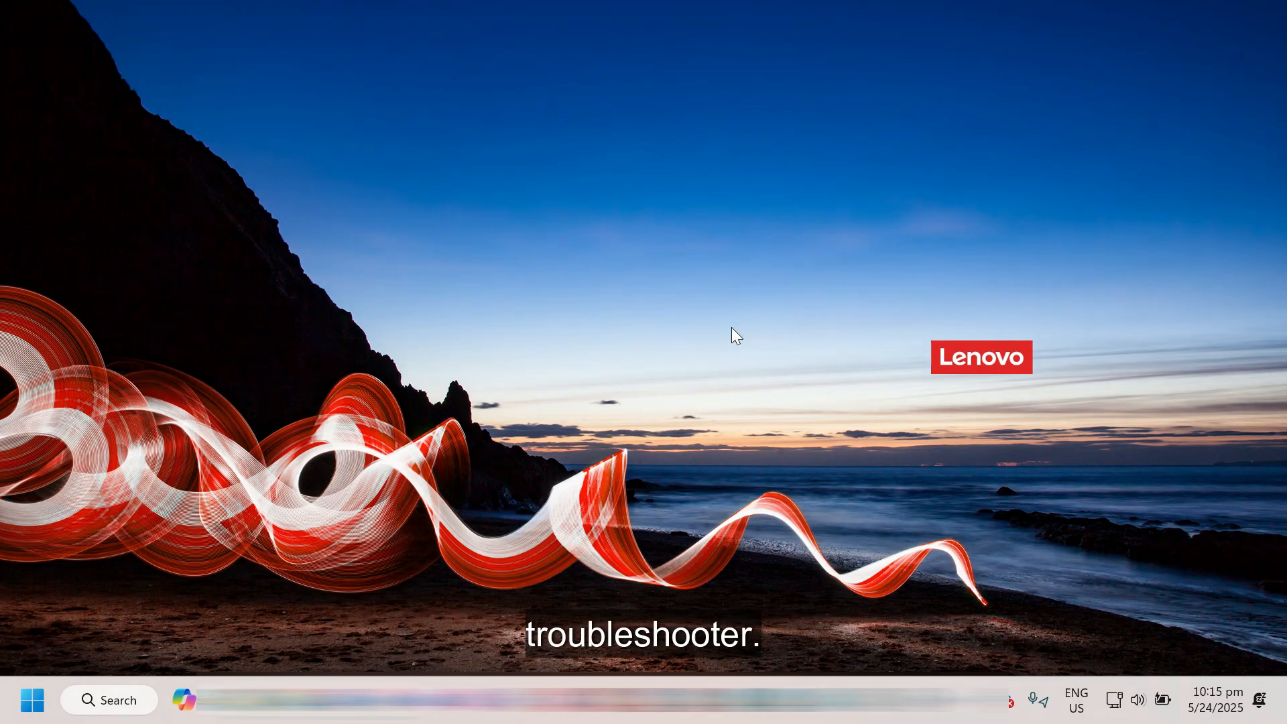
{"action": "mouse_move", "coordinate": [105, 601]}
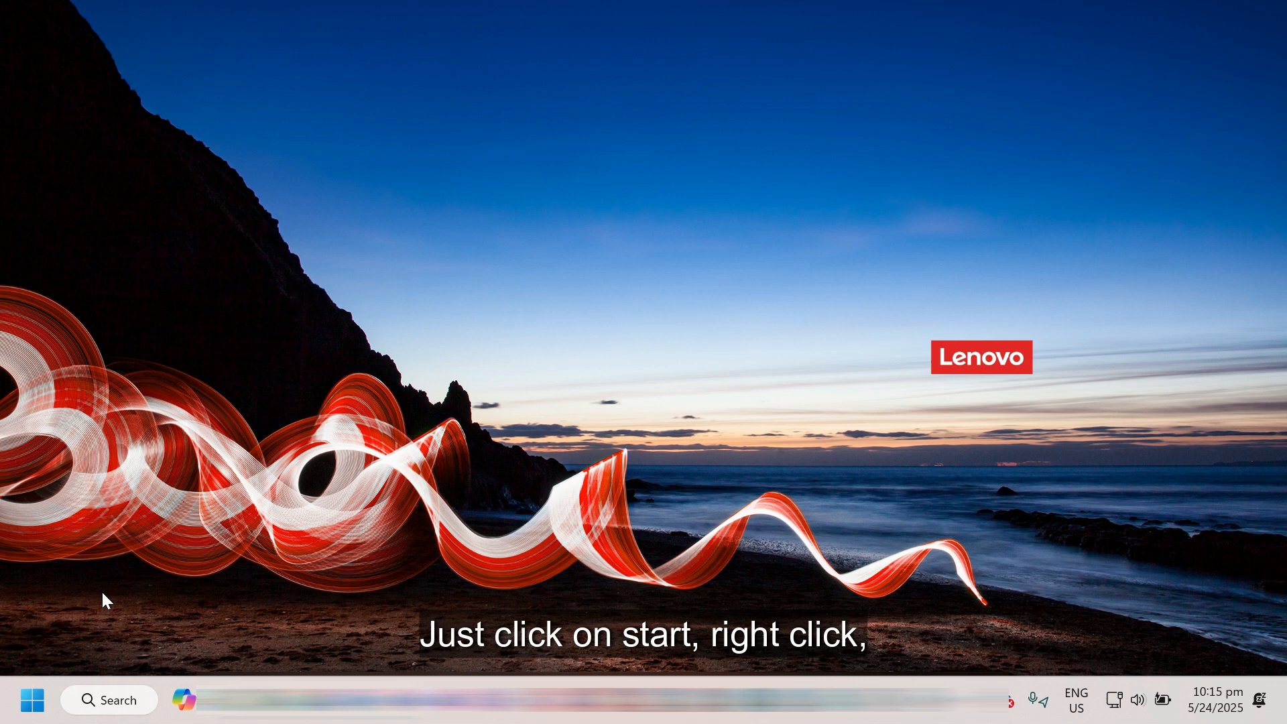
From the Start right-click menu, reach Settings > System > Troubleshoot
{"action": "right_click", "coordinate": [31, 700]}
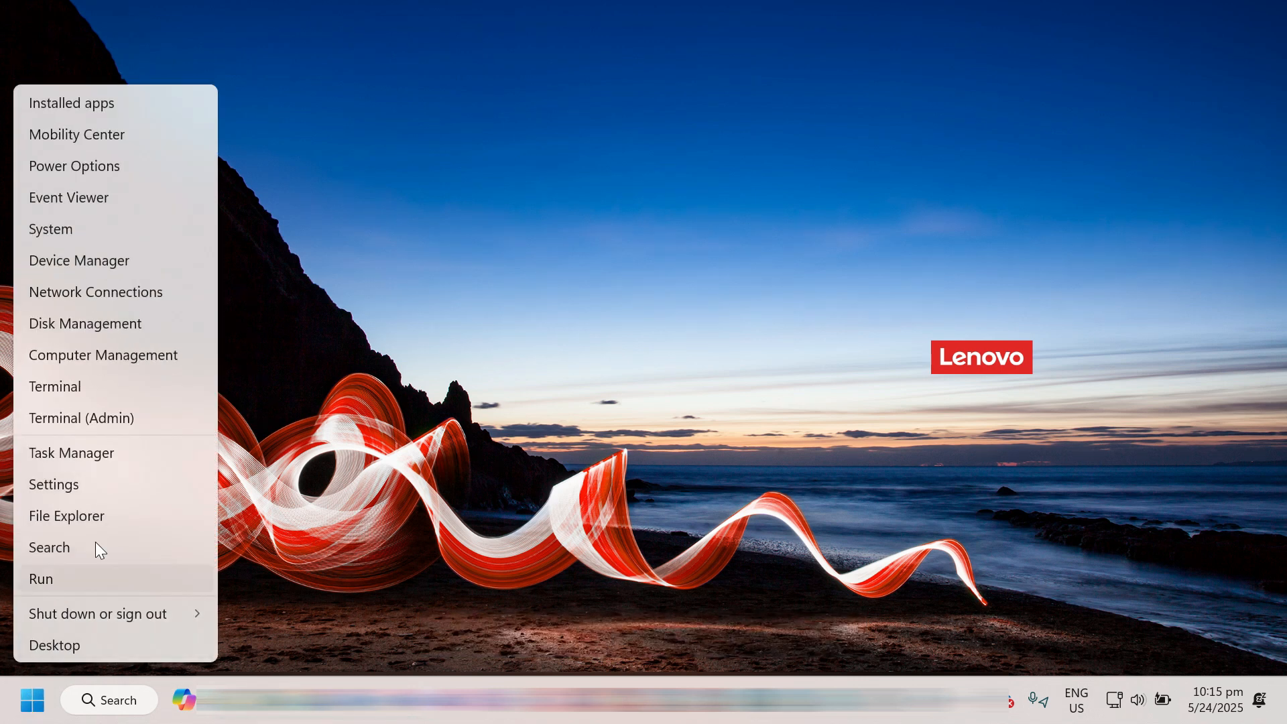
{"action": "left_click", "coordinate": [53, 484]}
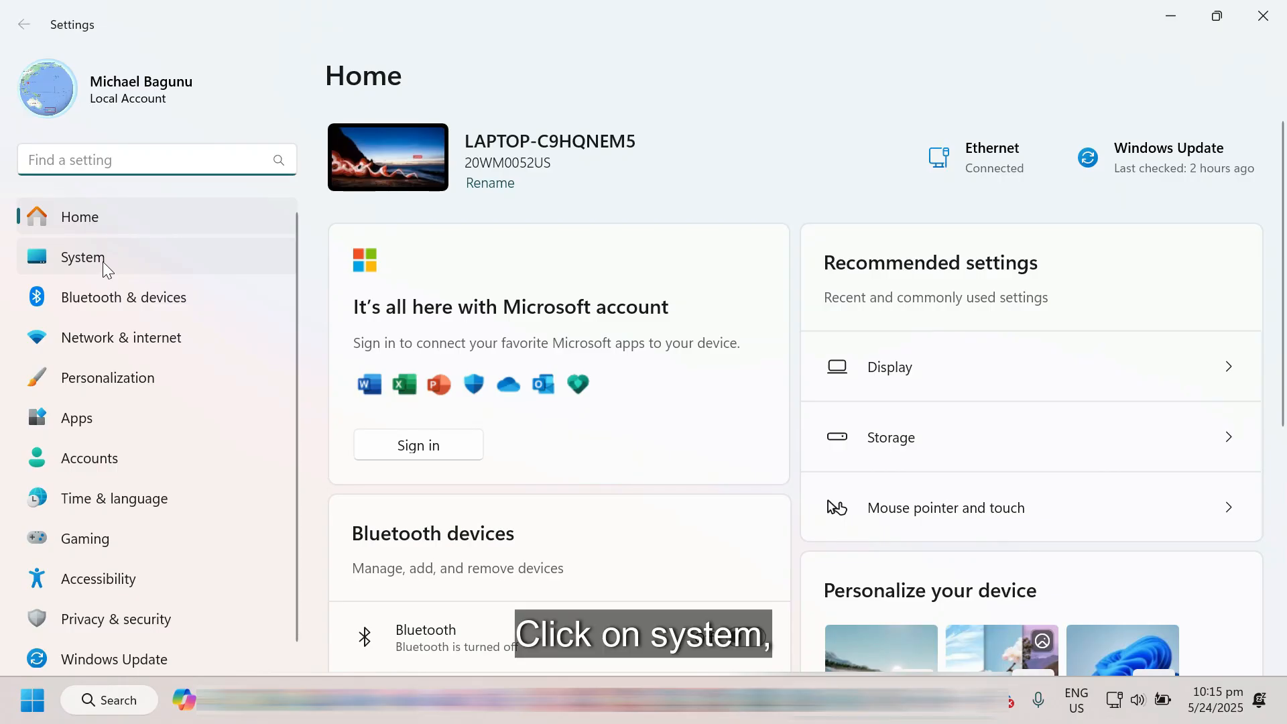
{"action": "left_click", "coordinate": [82, 257]}
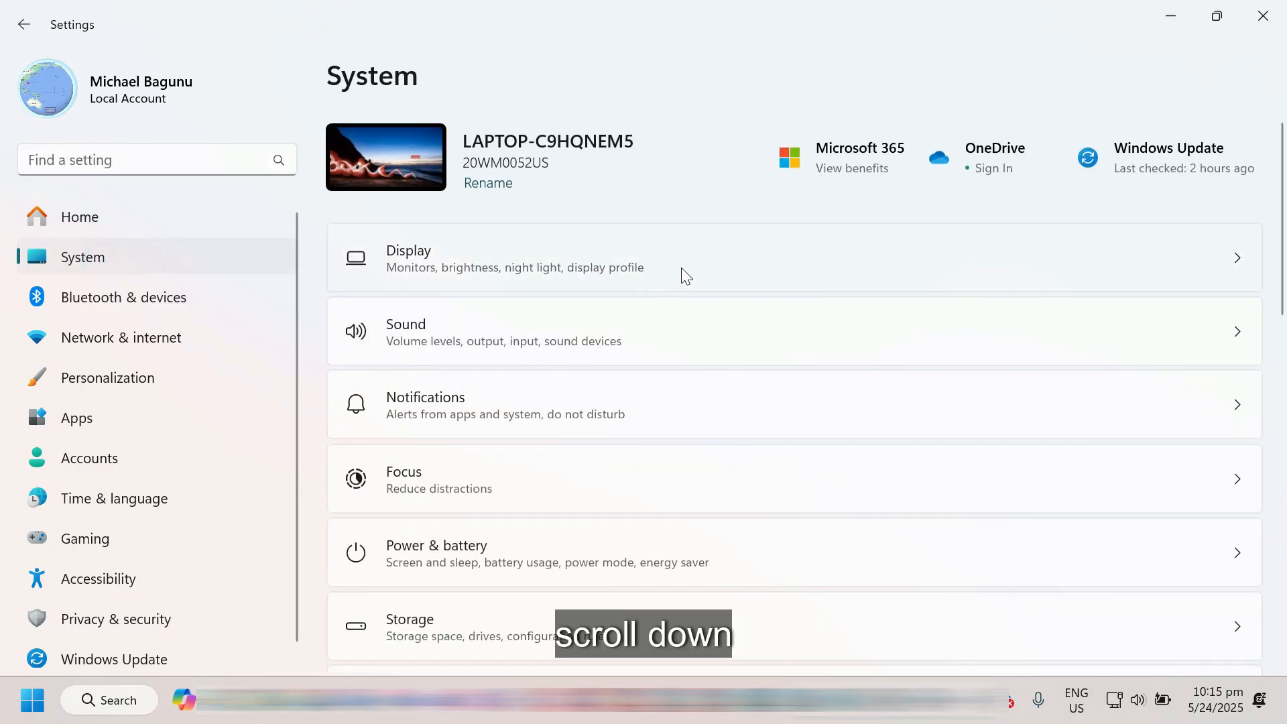
{"action": "scroll", "scroll_direction": "down", "scroll_amount": 3}
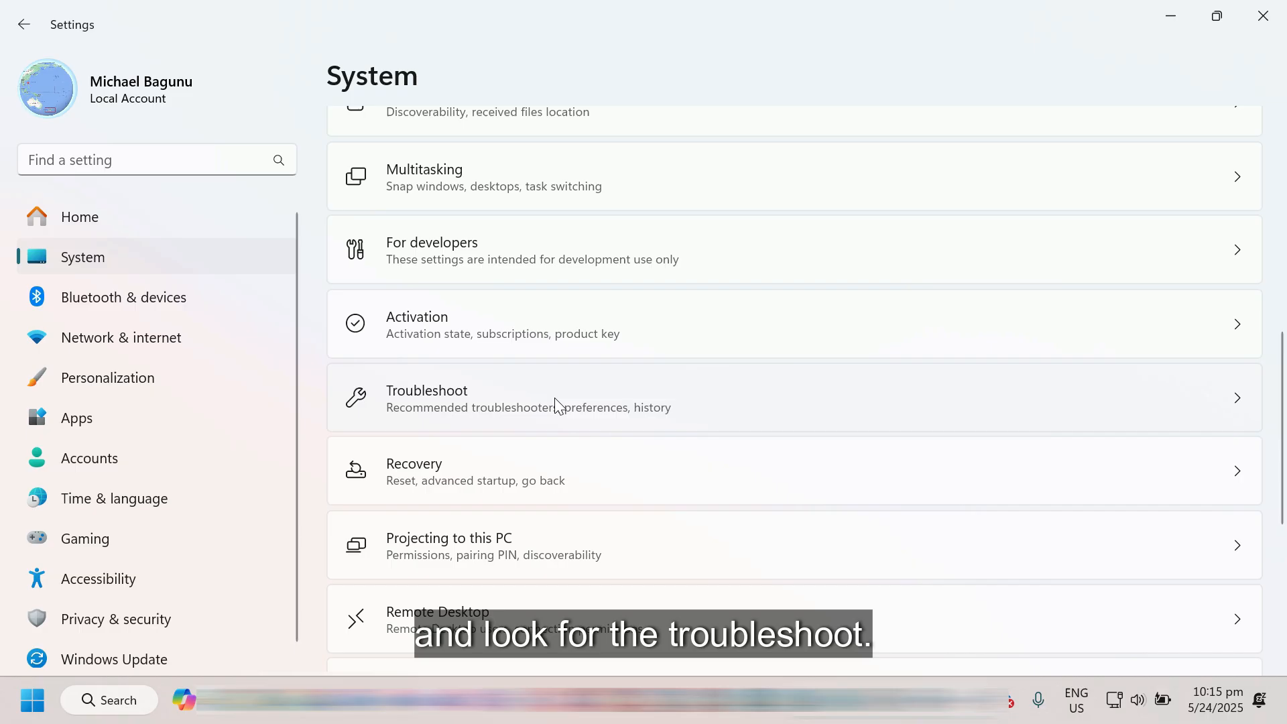
{"action": "left_click", "coordinate": [576, 398]}
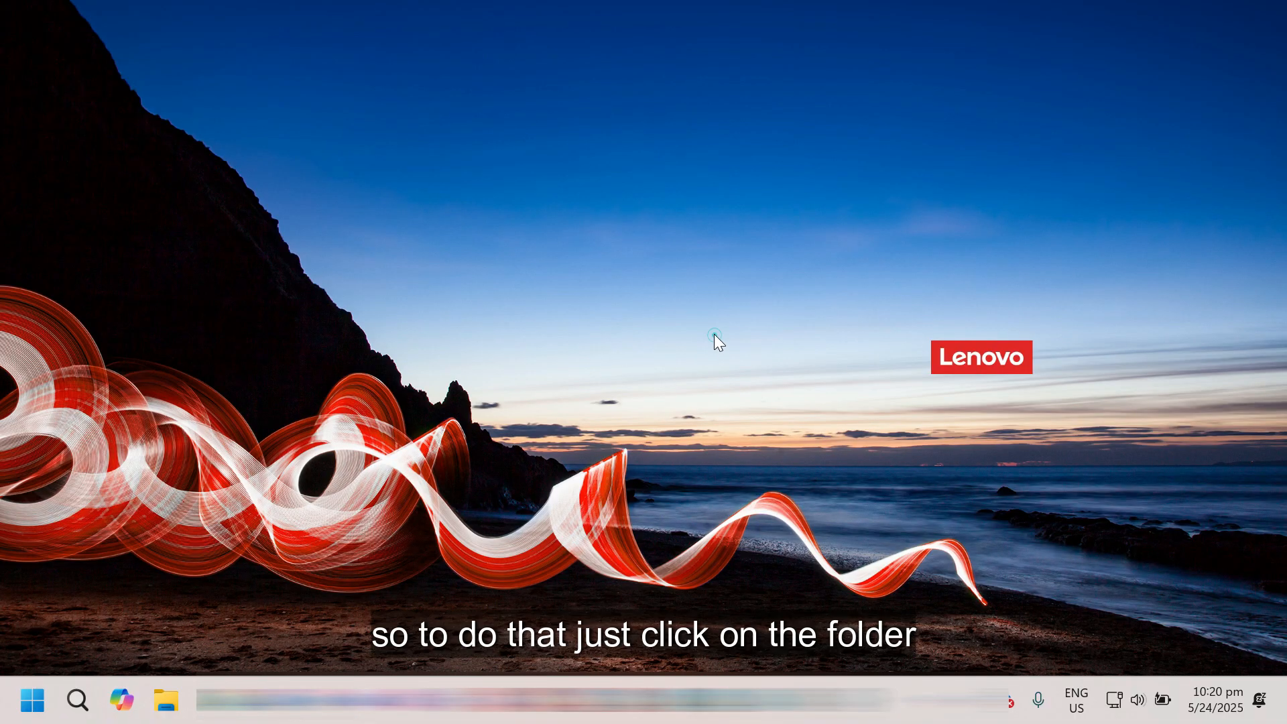
{"action": "mouse_move", "coordinate": [395, 343]}
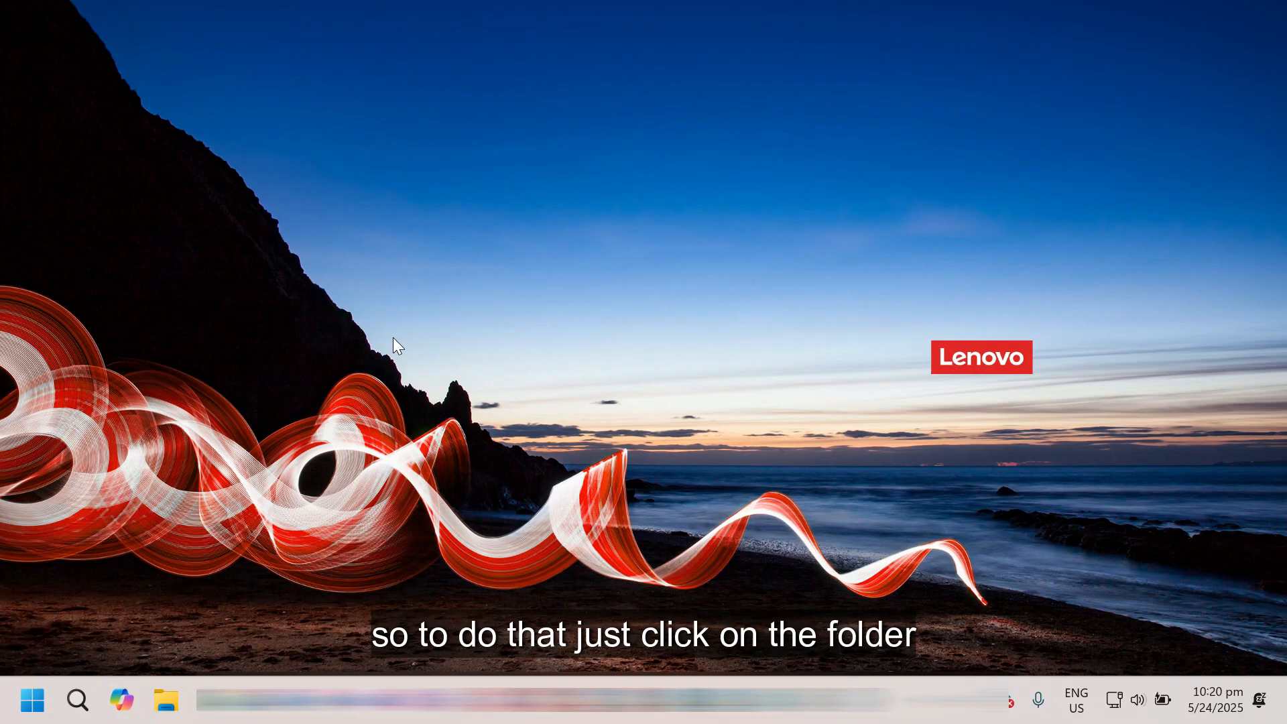
Navigate to C:\Windows\SoftwareDistribution and select all items in the update cache
{"action": "left_click", "coordinate": [166, 700]}
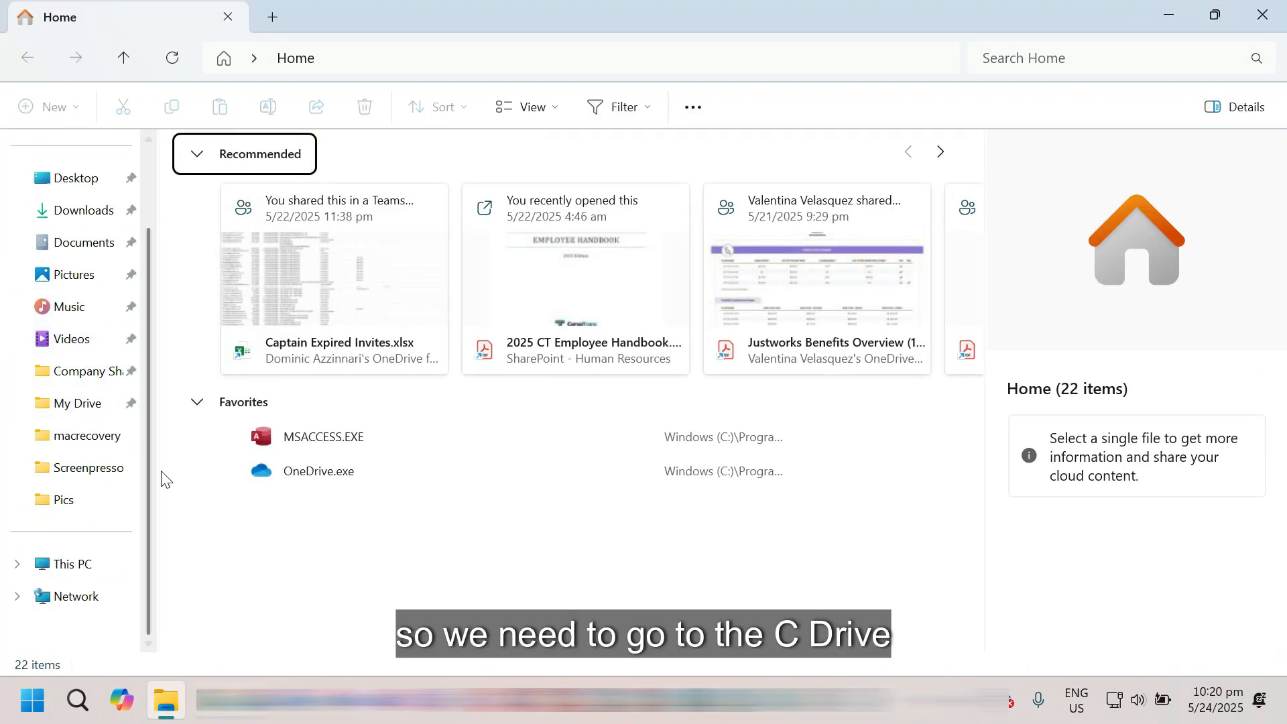
{"action": "left_click", "coordinate": [71, 564]}
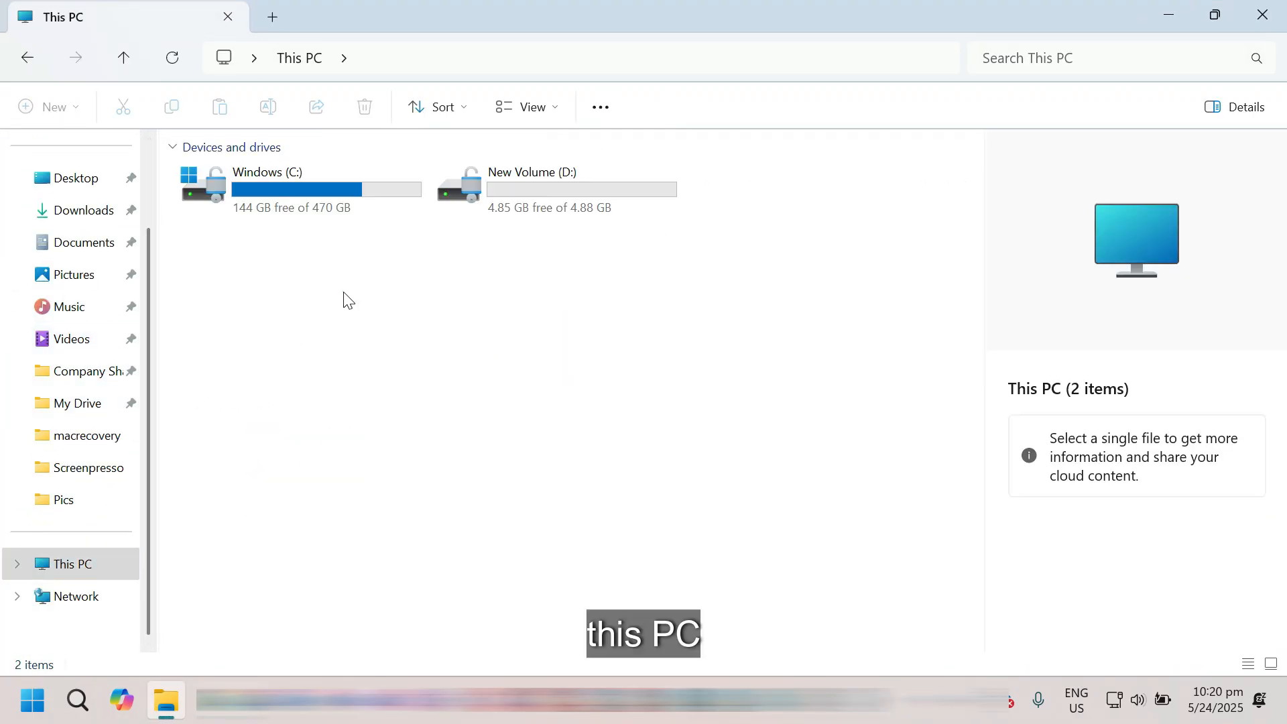
{"action": "double_click", "coordinate": [265, 185]}
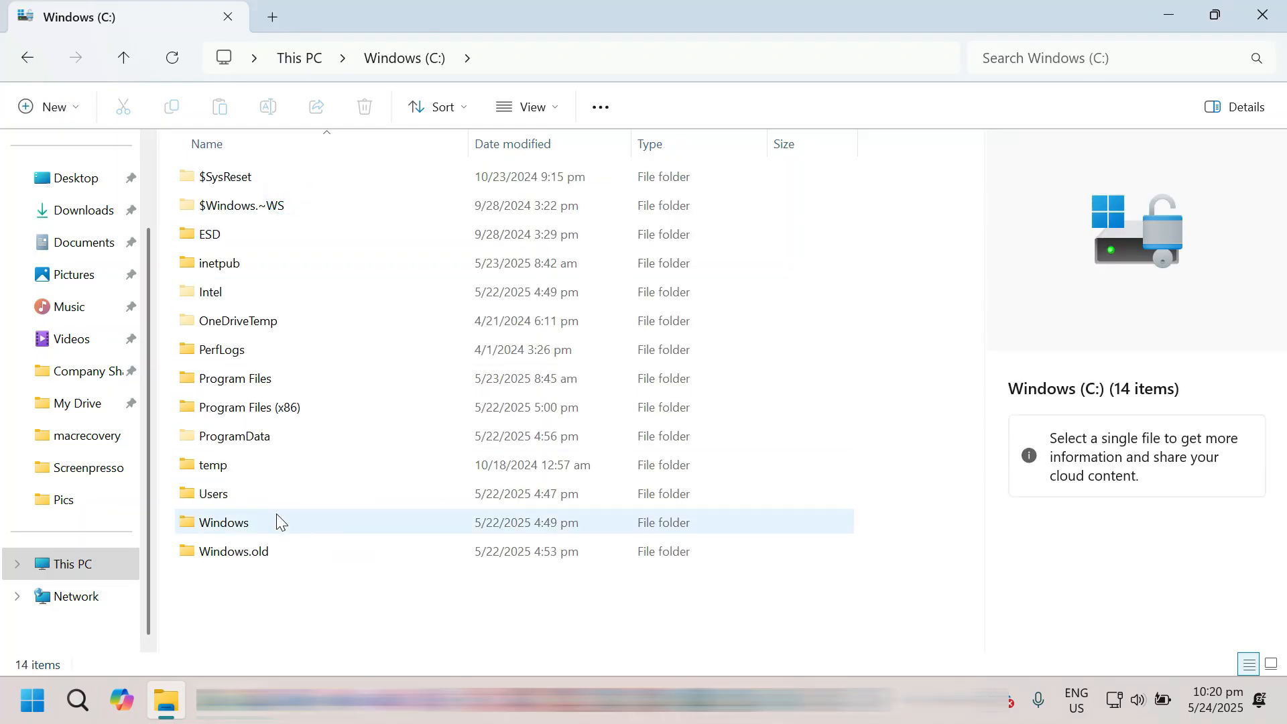
{"action": "double_click", "coordinate": [224, 522]}
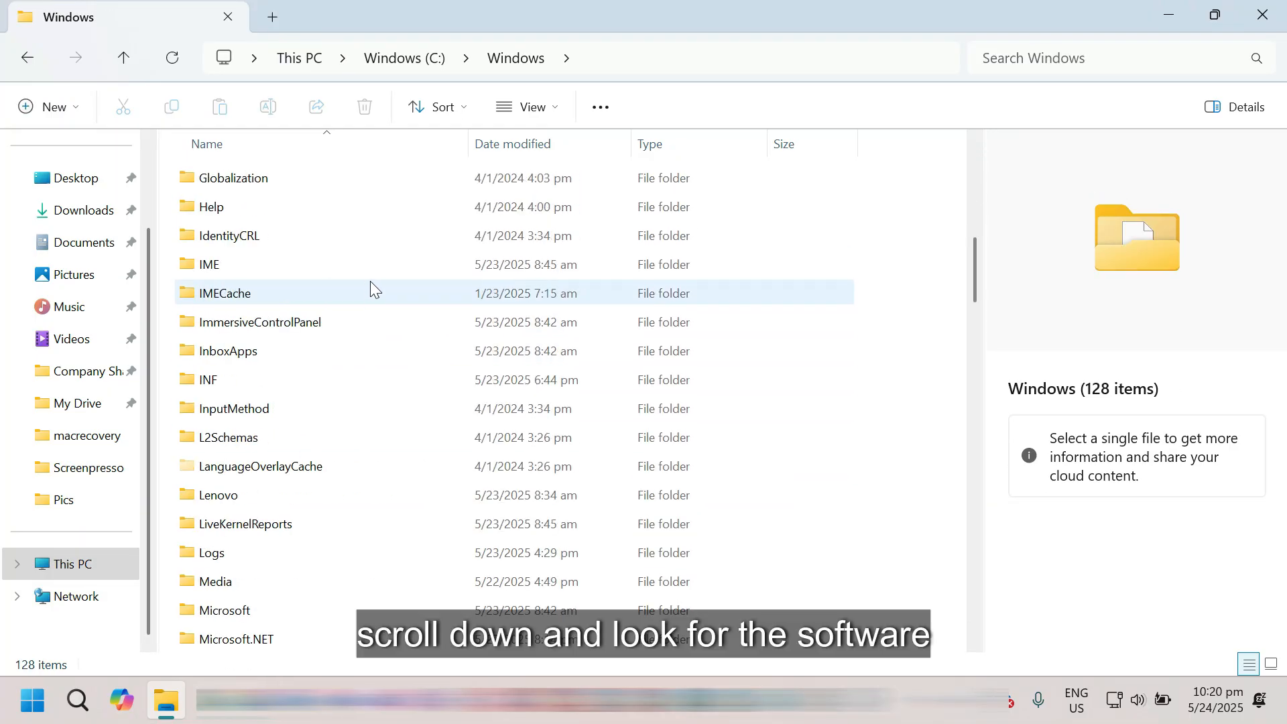
{"action": "scroll", "scroll_direction": "down", "scroll_amount": 3}
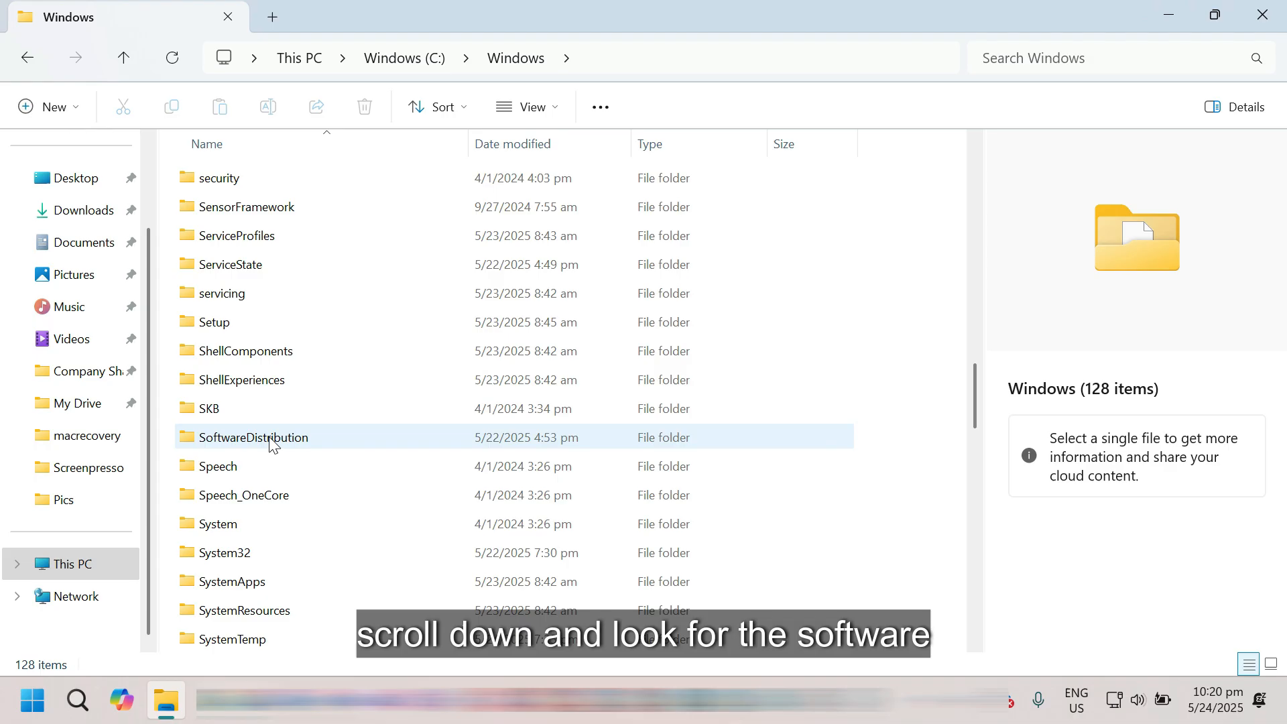
{"action": "mouse_move", "coordinate": [255, 437]}
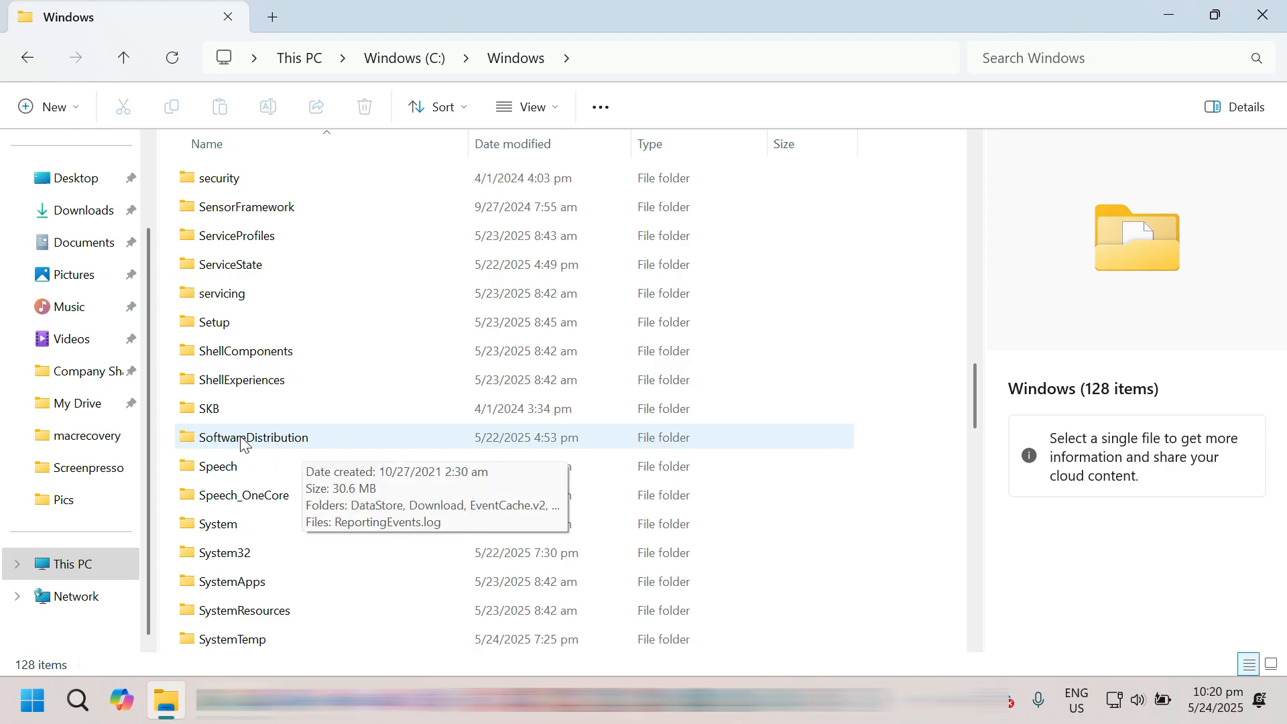
{"action": "double_click", "coordinate": [255, 437]}
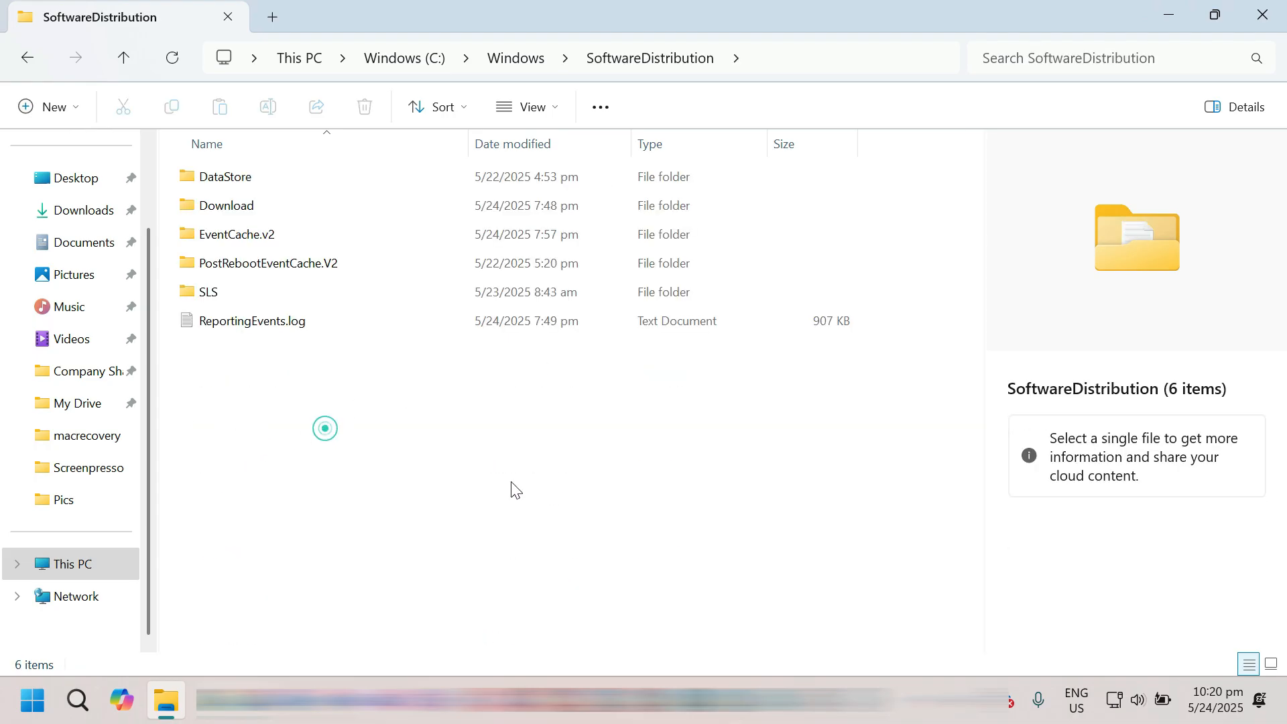
{"action": "key", "text": "ctrl+a"}
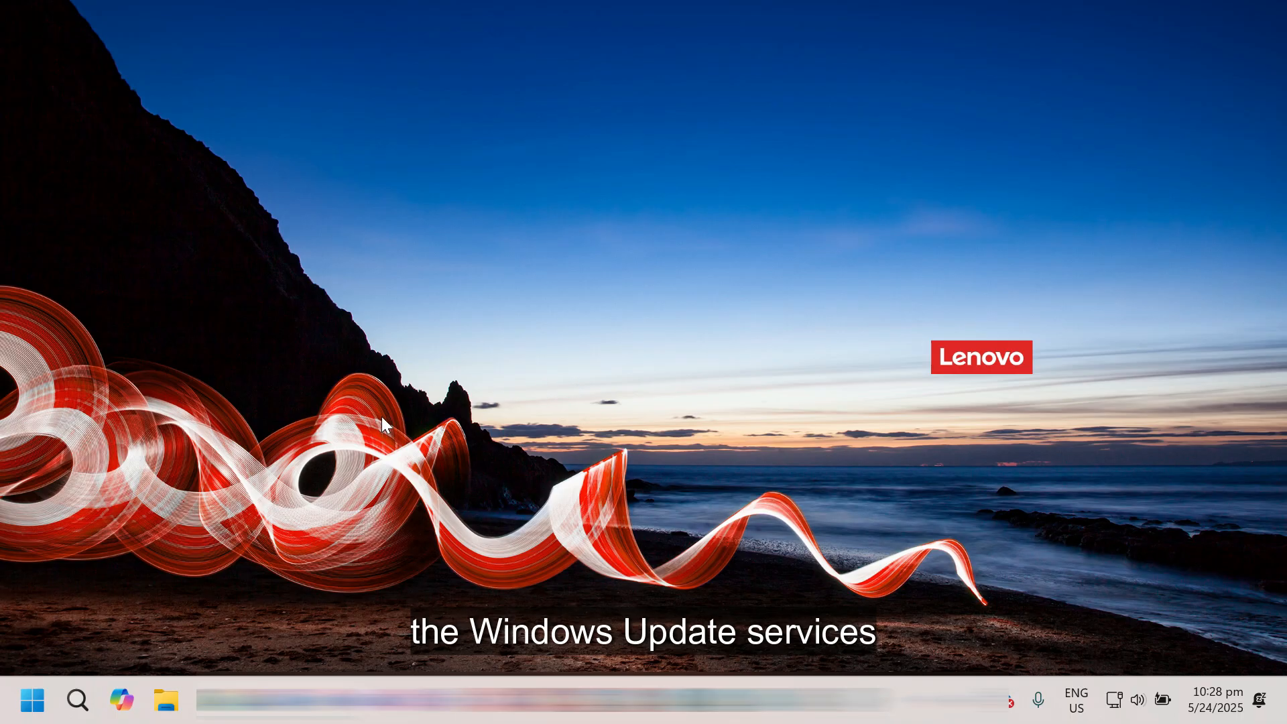
Launch the Run box from the Start right-click menu to start services.msc
{"action": "right_click", "coordinate": [31, 699]}
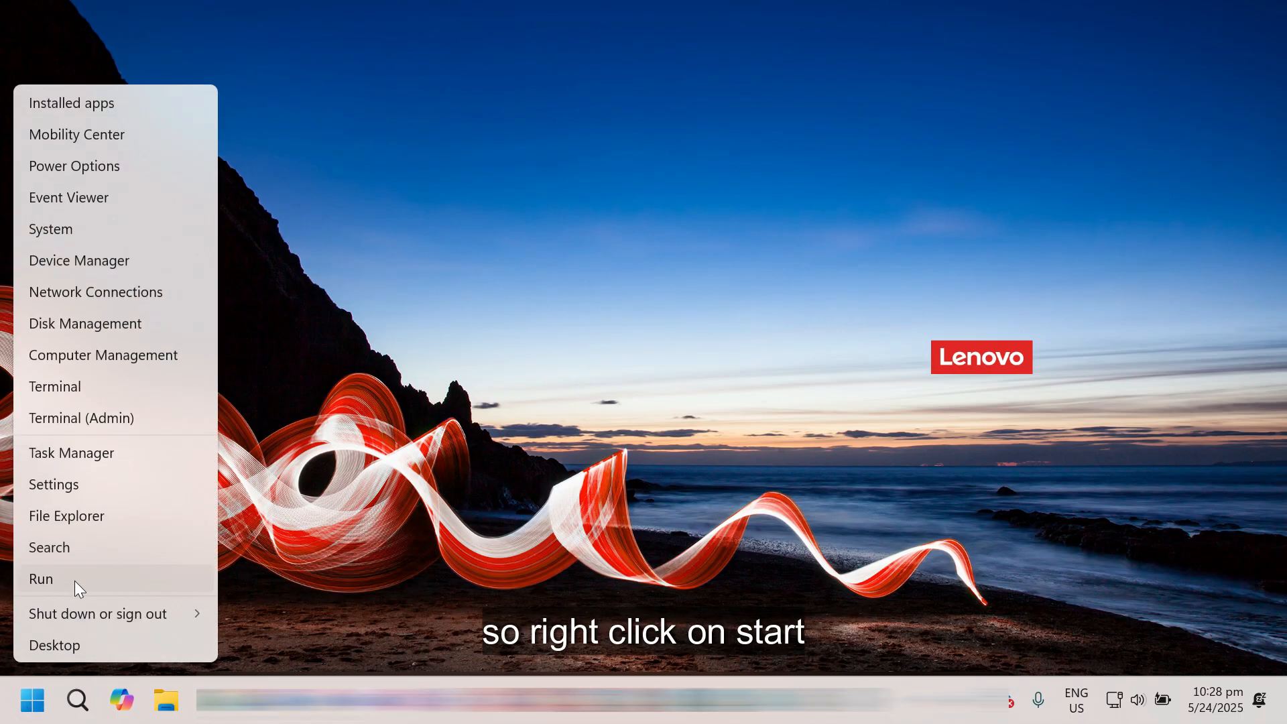
{"action": "left_click", "coordinate": [39, 579]}
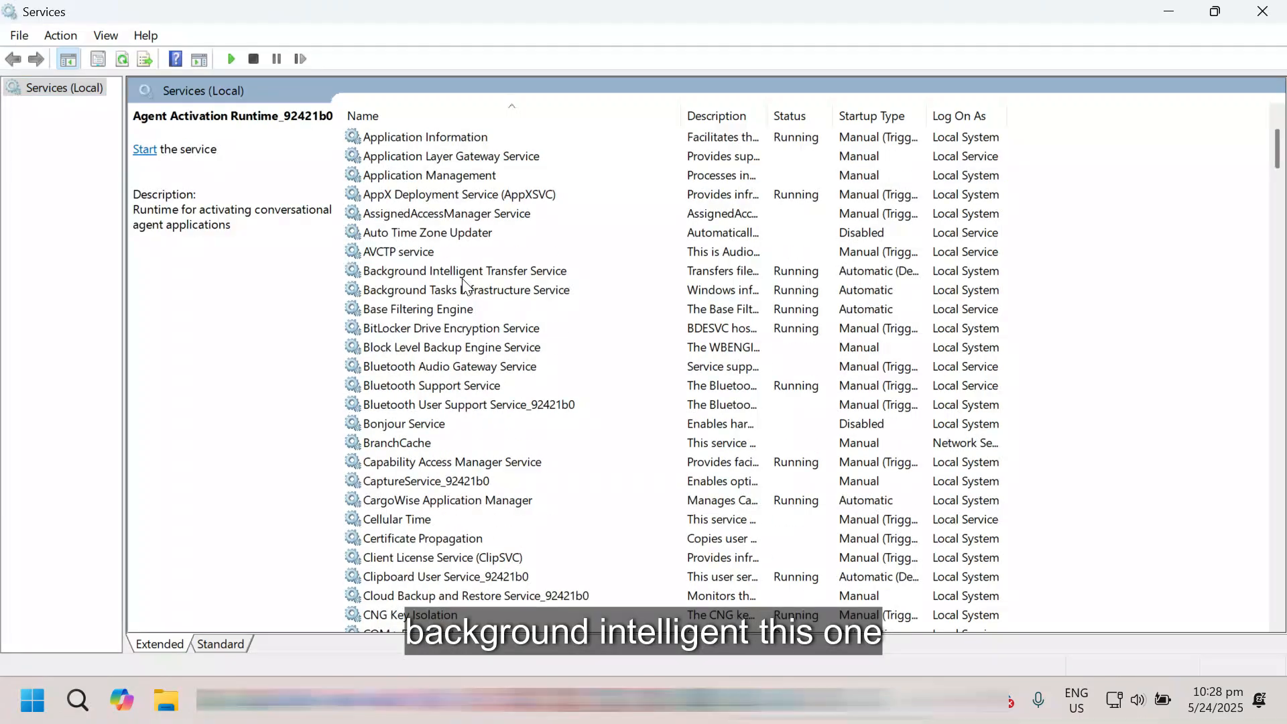
Check Background Intelligent Transfer Service, then view Windows Update's properties showing Stopped status
{"action": "left_click", "coordinate": [465, 271]}
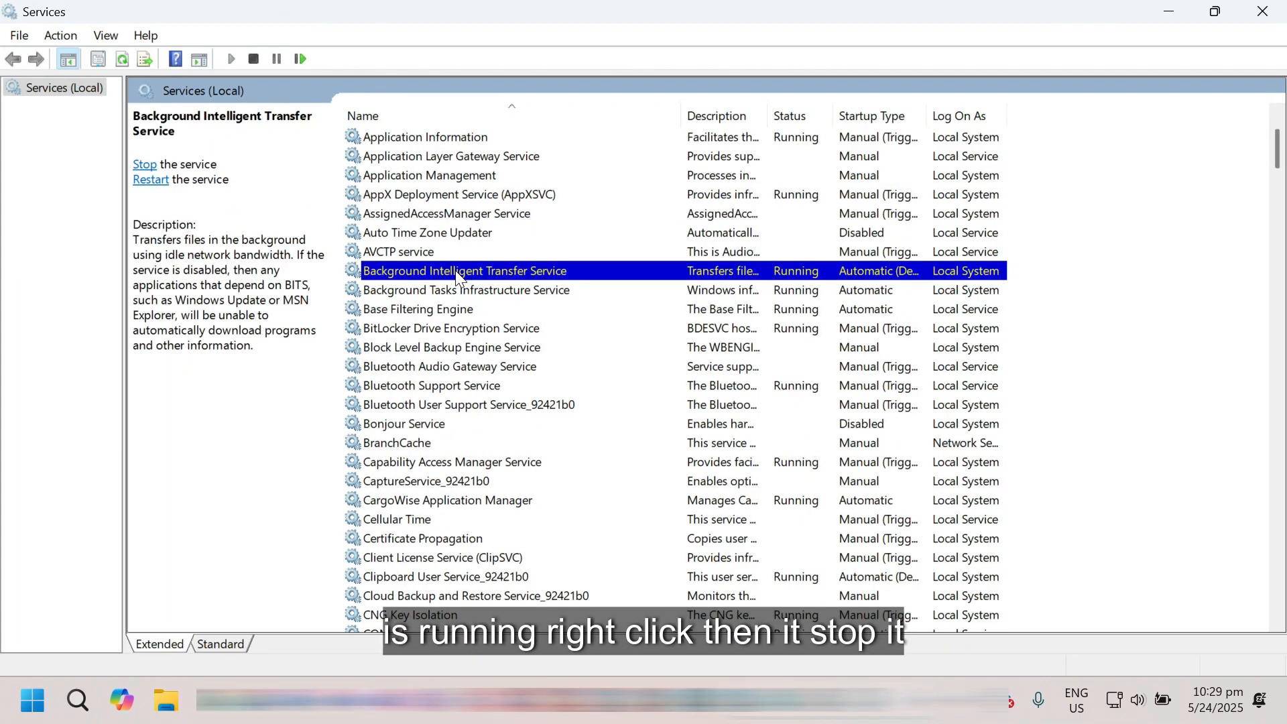
{"action": "right_click", "coordinate": [464, 270]}
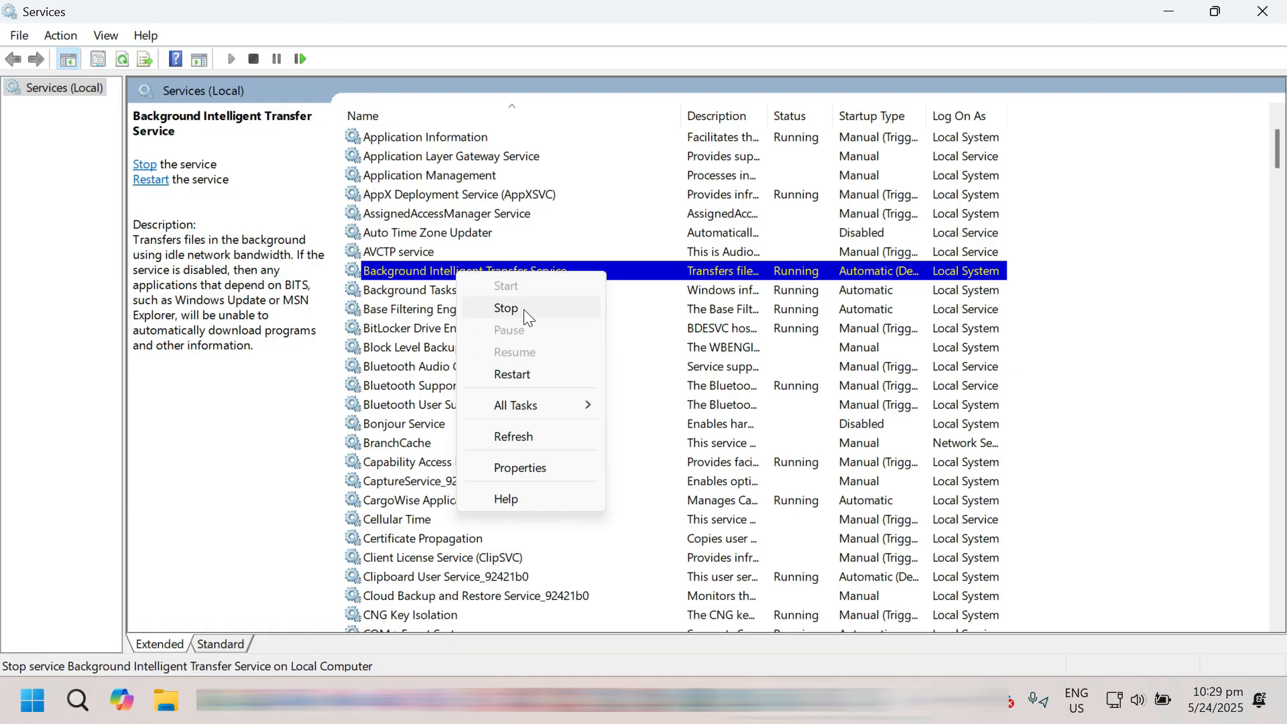
{"action": "mouse_move", "coordinate": [848, 304]}
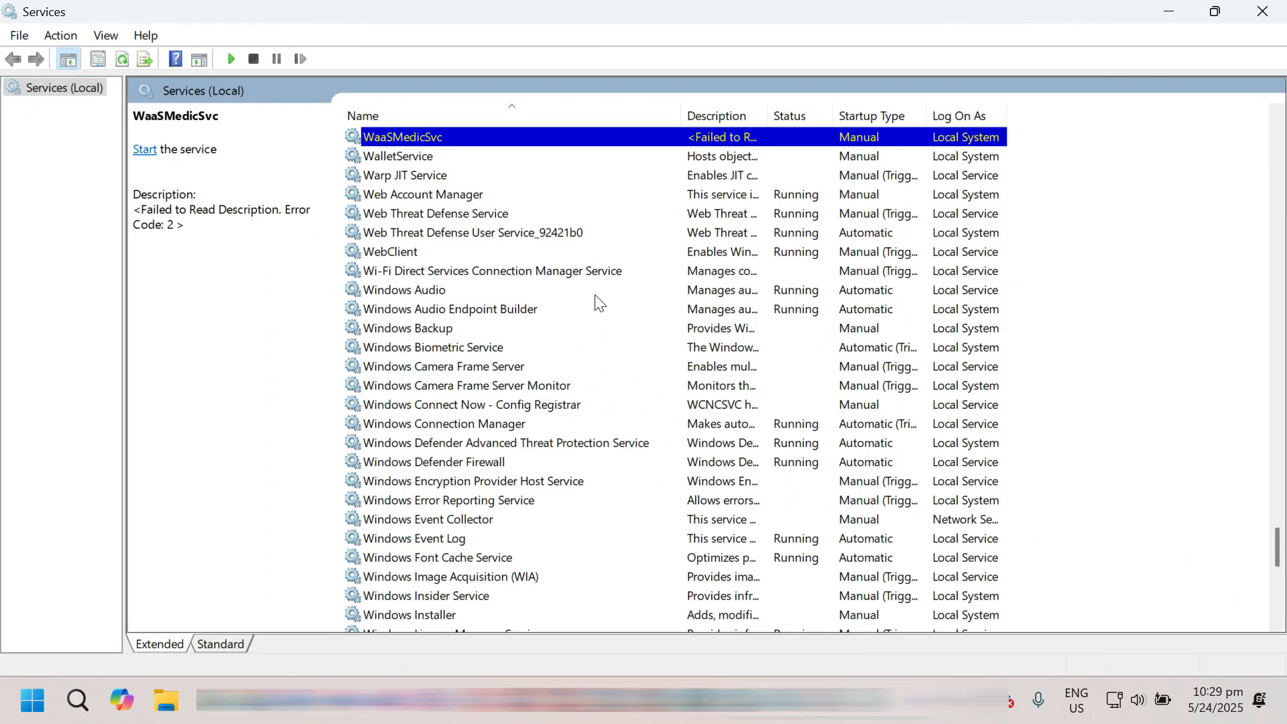
{"action": "scroll", "scroll_direction": "down", "scroll_amount": 3}
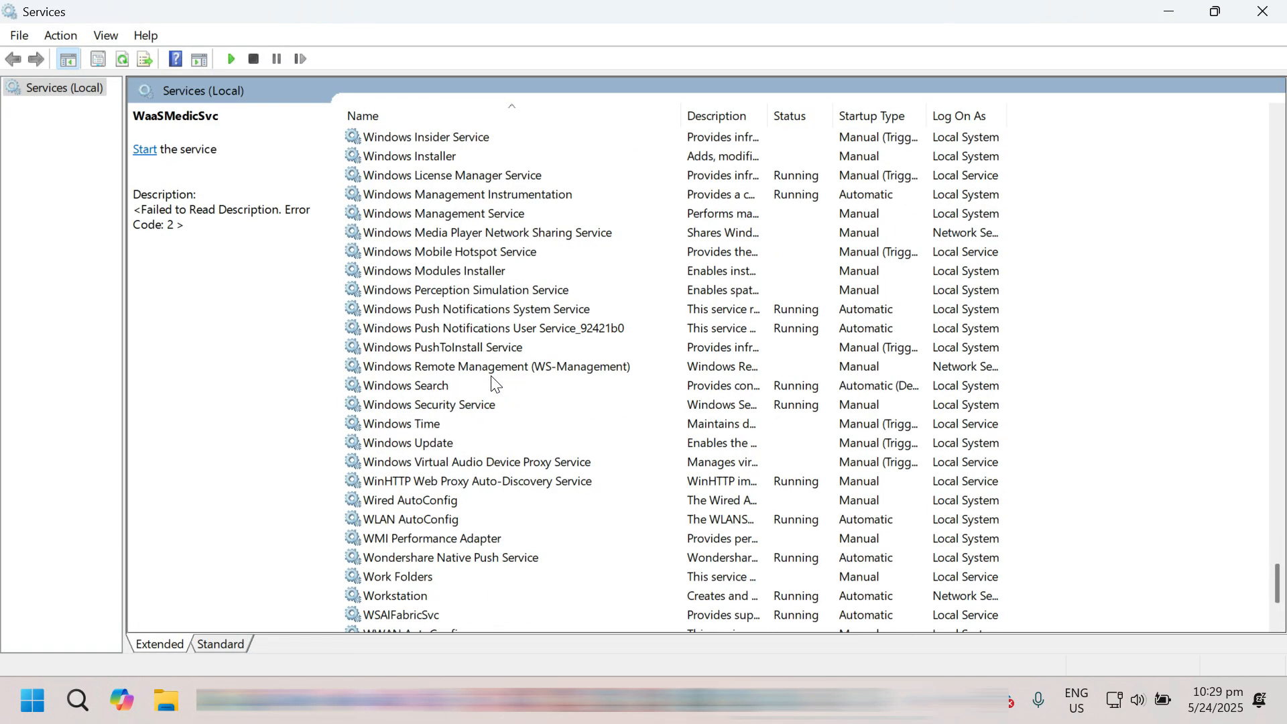
{"action": "right_click", "coordinate": [409, 442]}
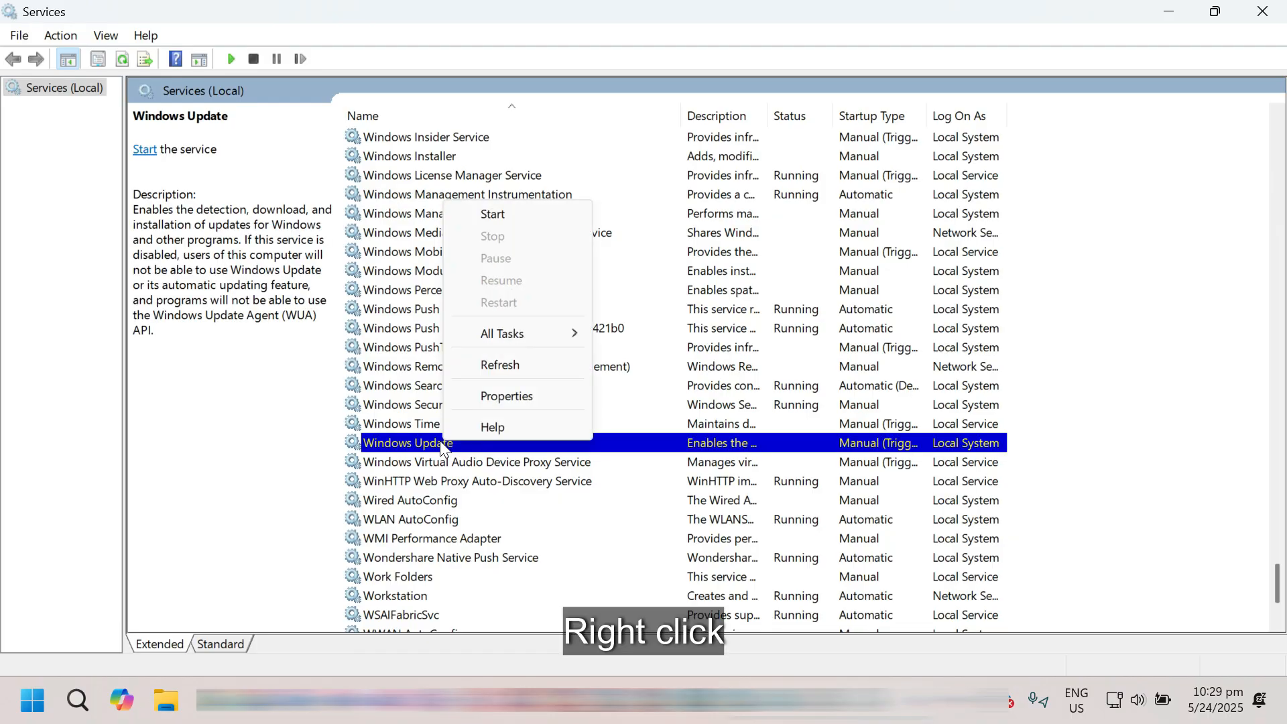
{"action": "mouse_move", "coordinate": [492, 236]}
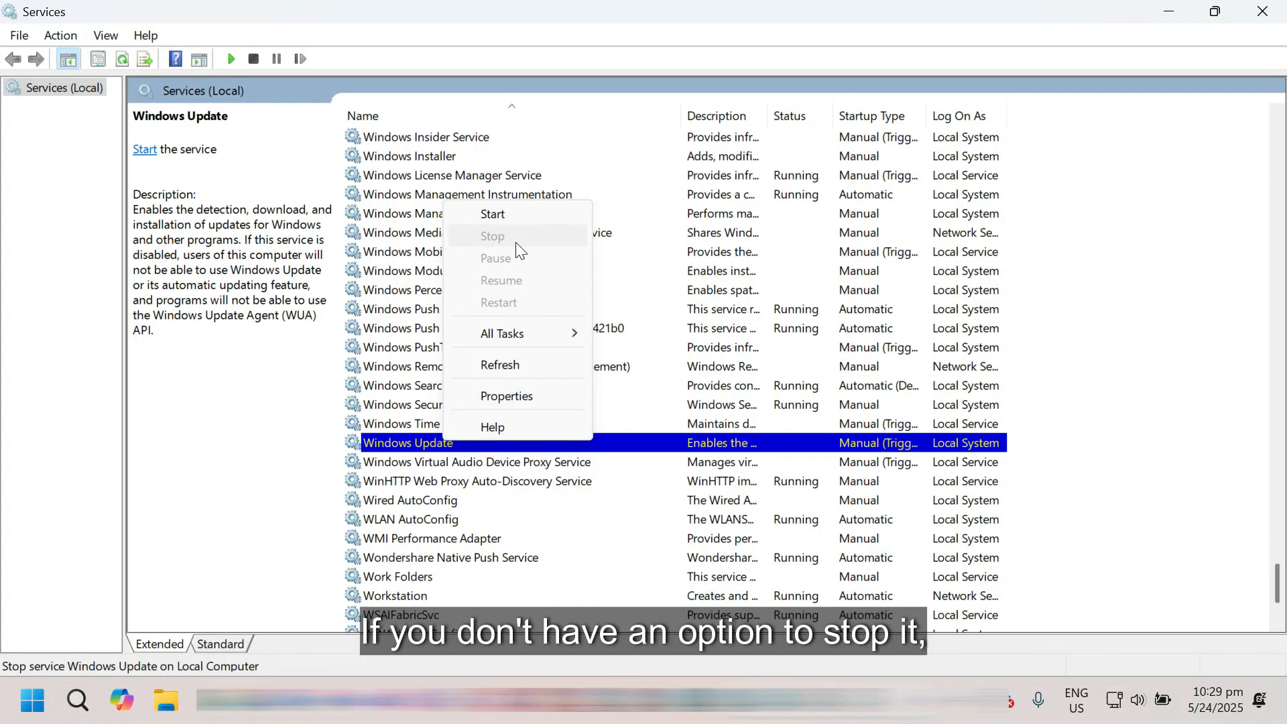
{"action": "mouse_move", "coordinate": [507, 395]}
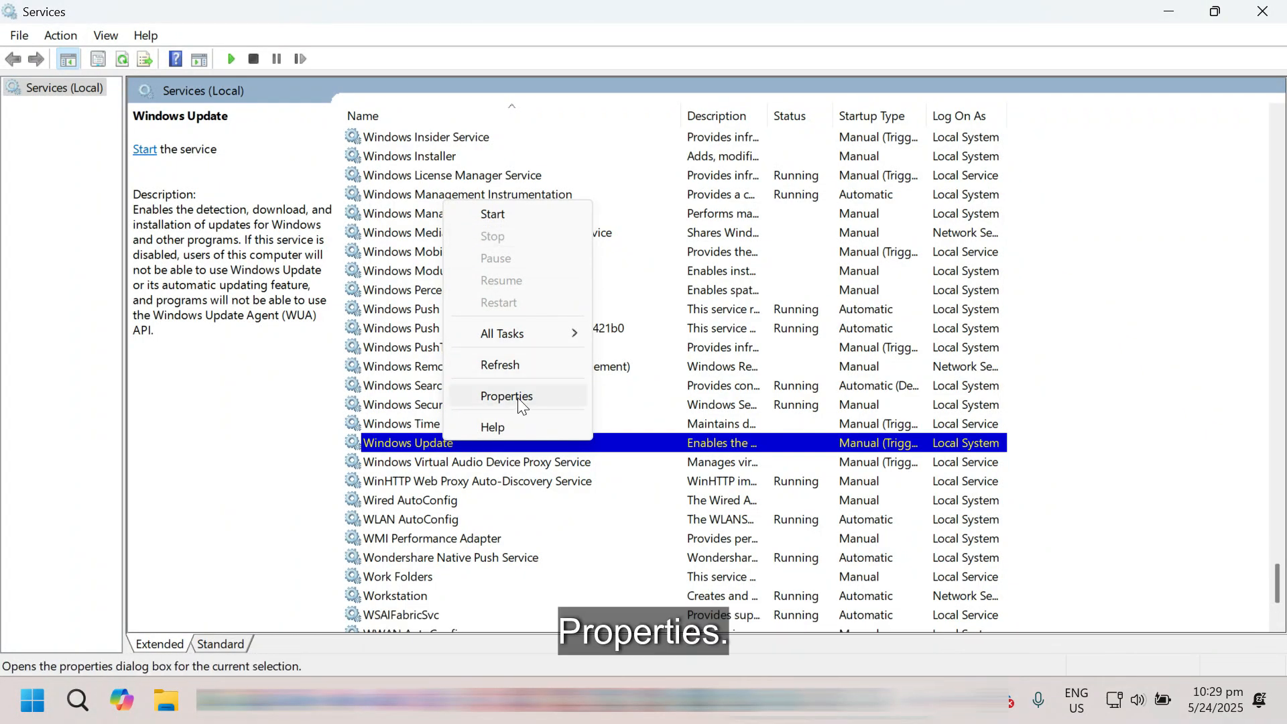
{"action": "left_click", "coordinate": [505, 397]}
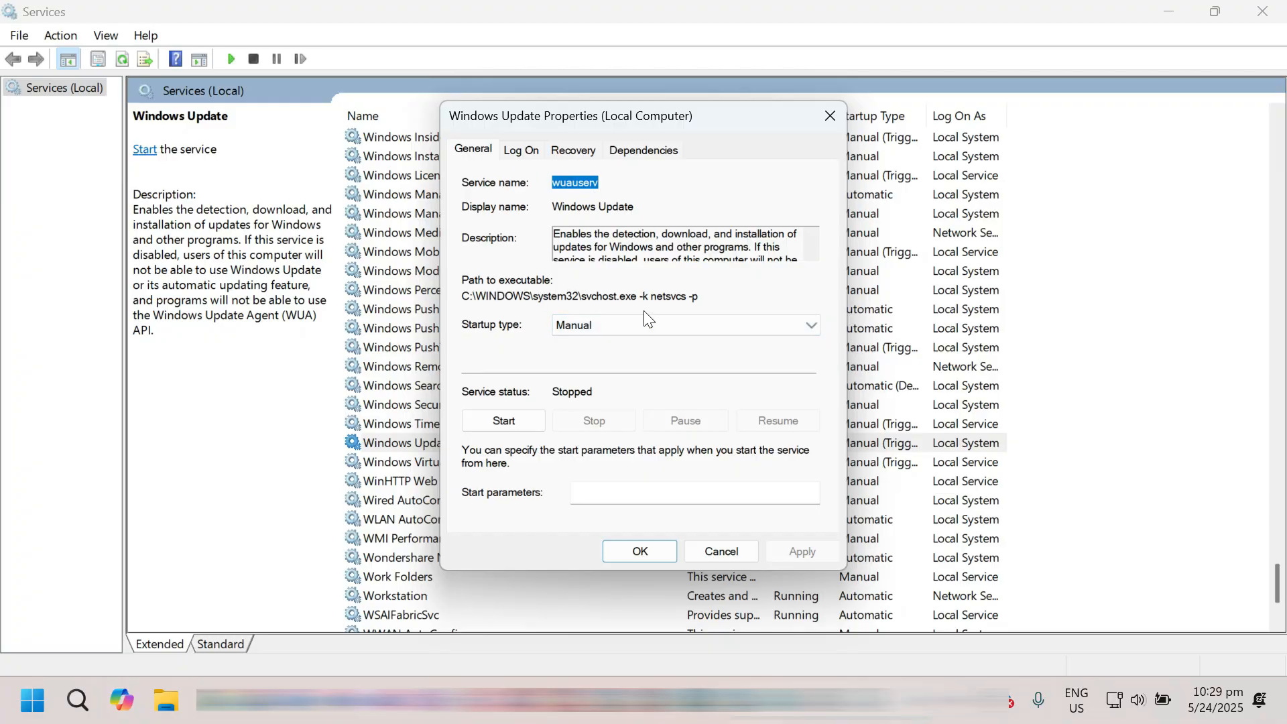
{"action": "left_click", "coordinate": [808, 324]}
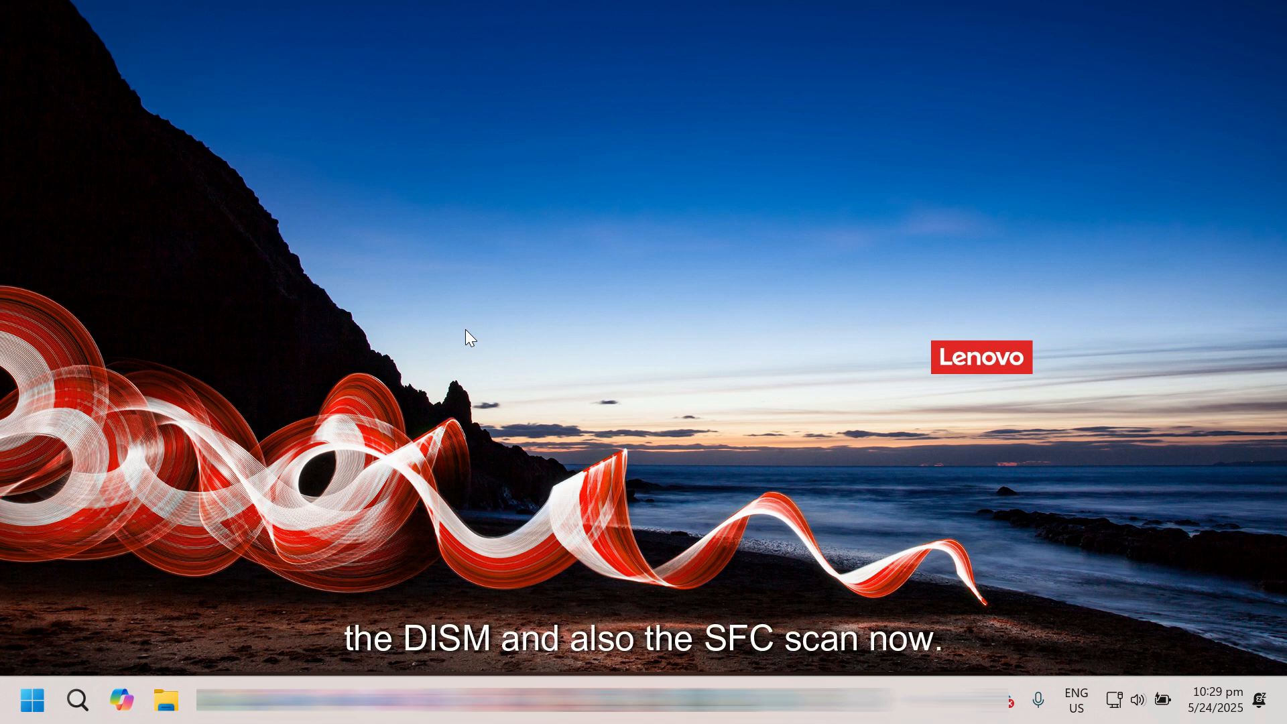
Search Start for cmd and bring up Command Prompt's Run as administrator option
{"action": "left_click", "coordinate": [602, 342]}
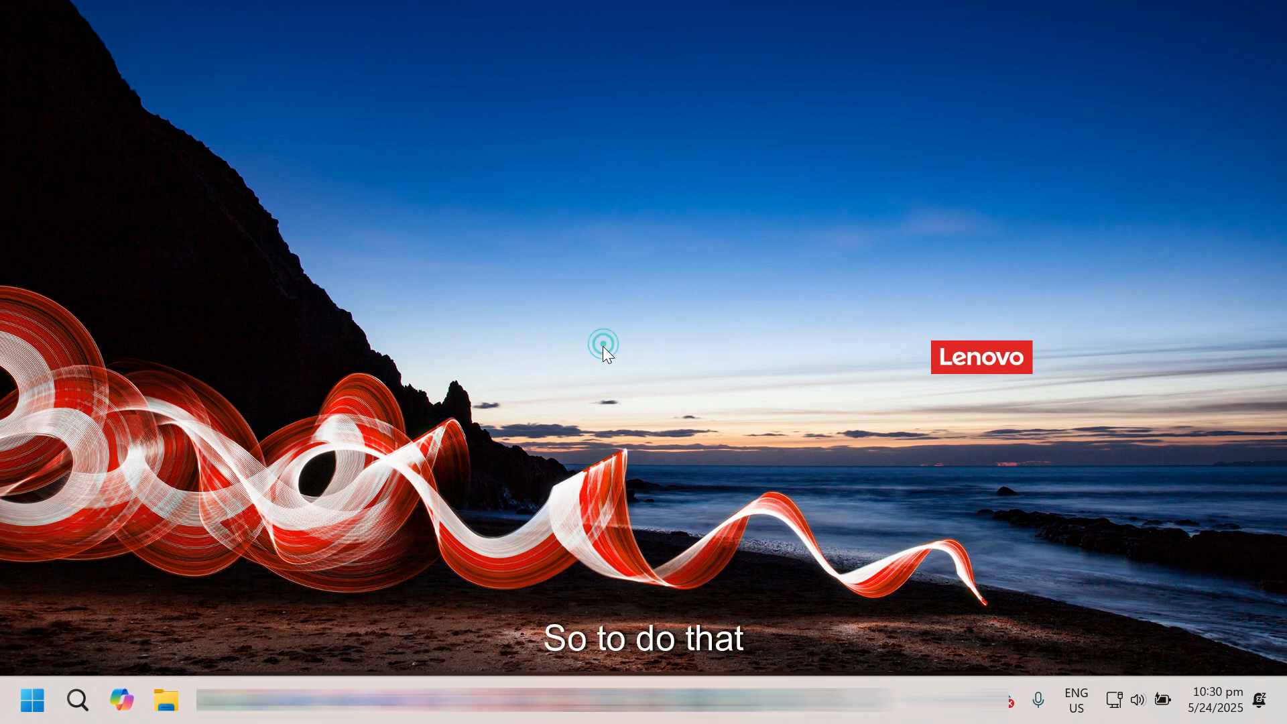
{"action": "left_click", "coordinate": [31, 700]}
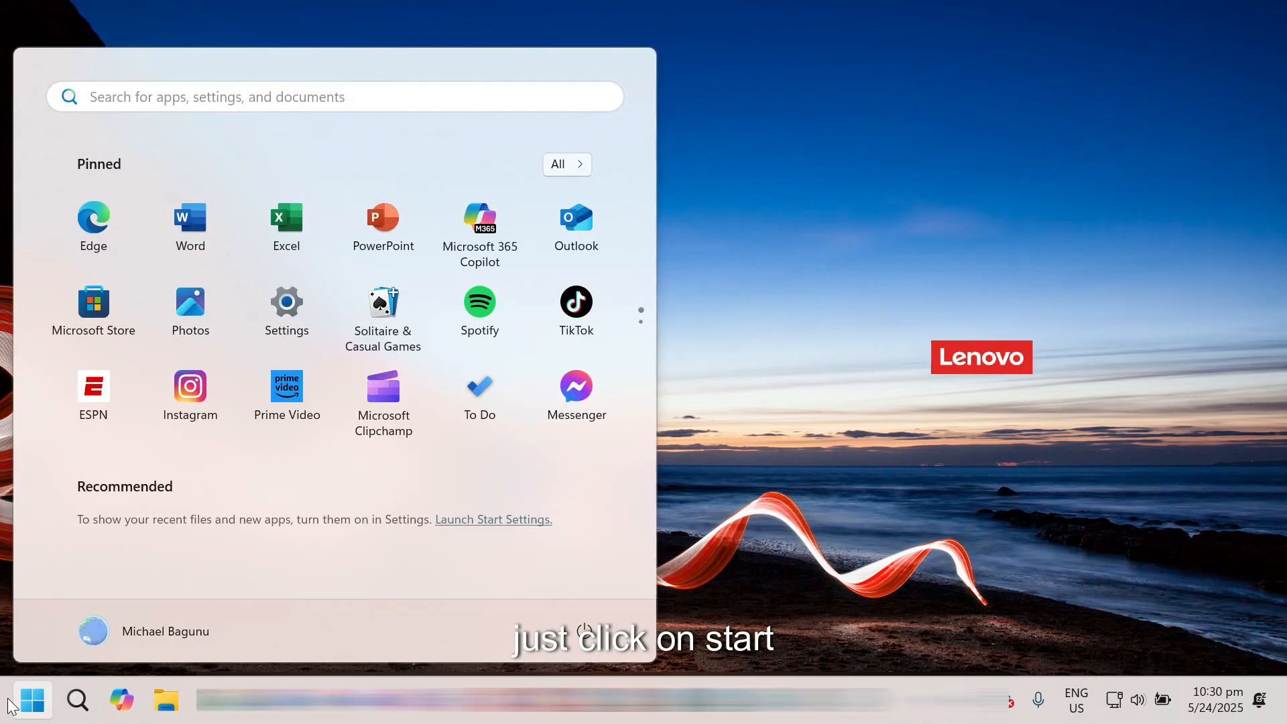
{"action": "type", "text": "cmd"}
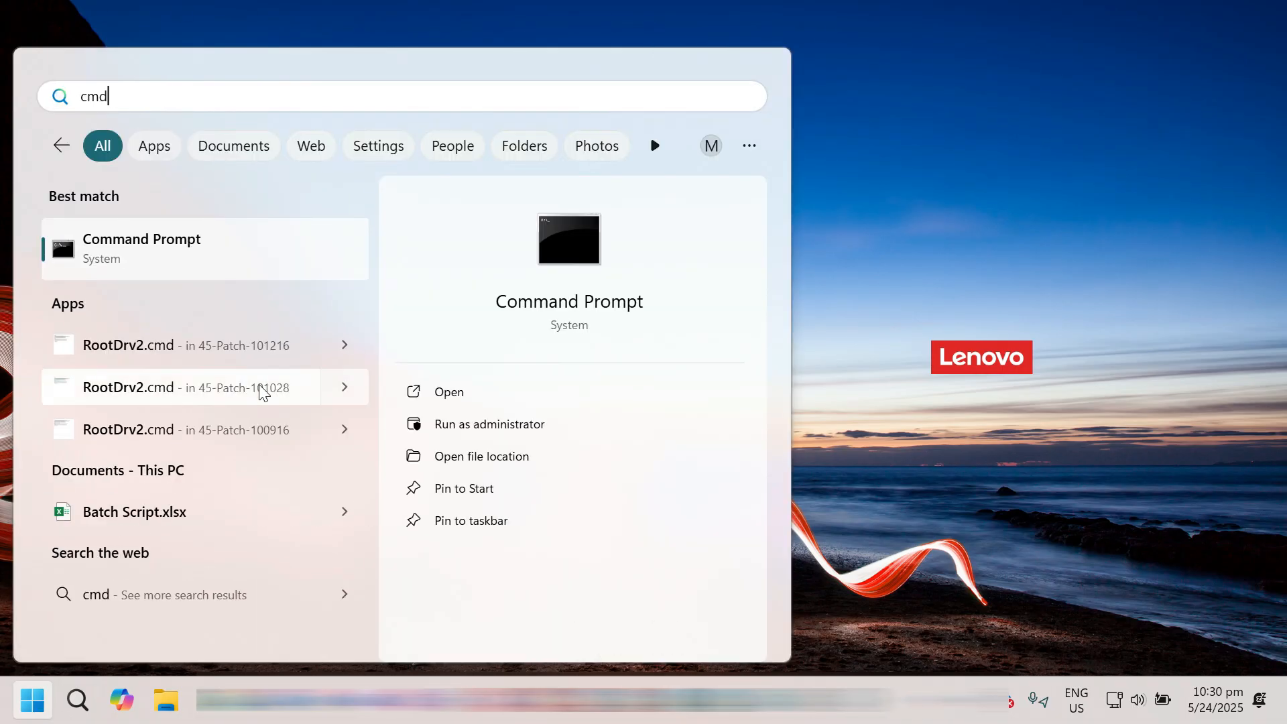
{"action": "right_click", "coordinate": [141, 248]}
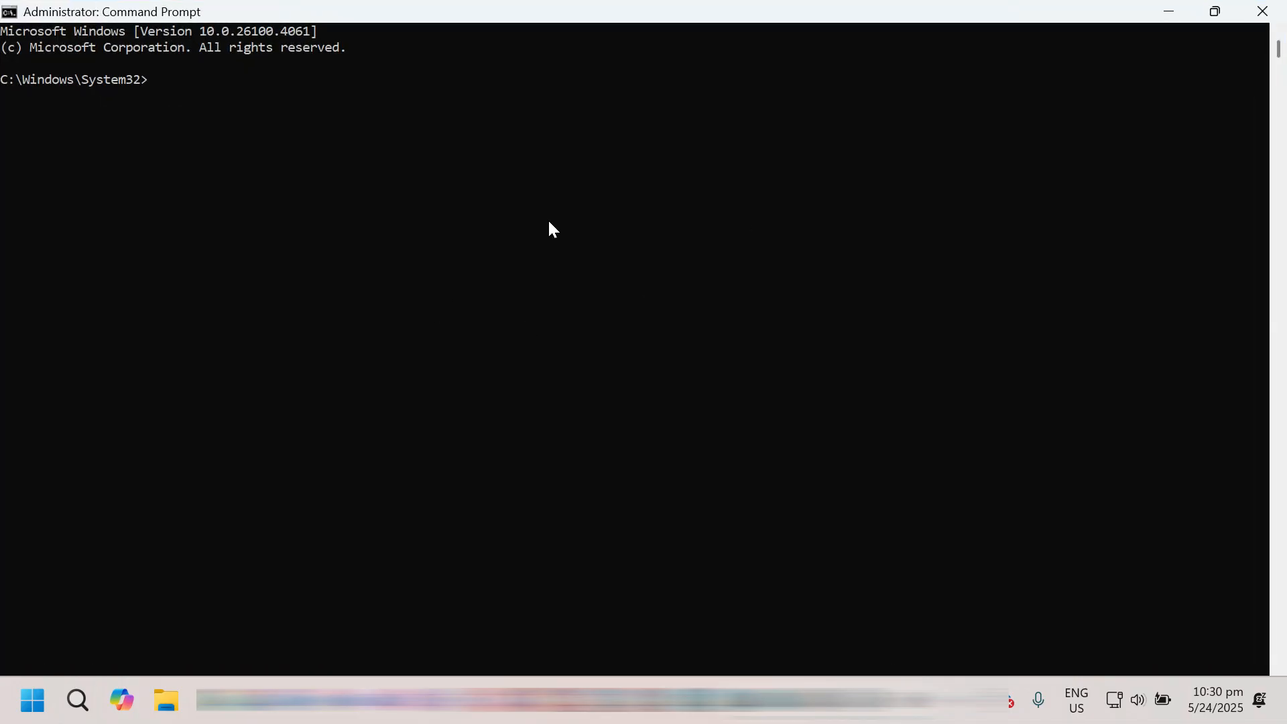
Run sfc /scannow and let the system file check complete with no violations
{"action": "type", "text": "sf"}
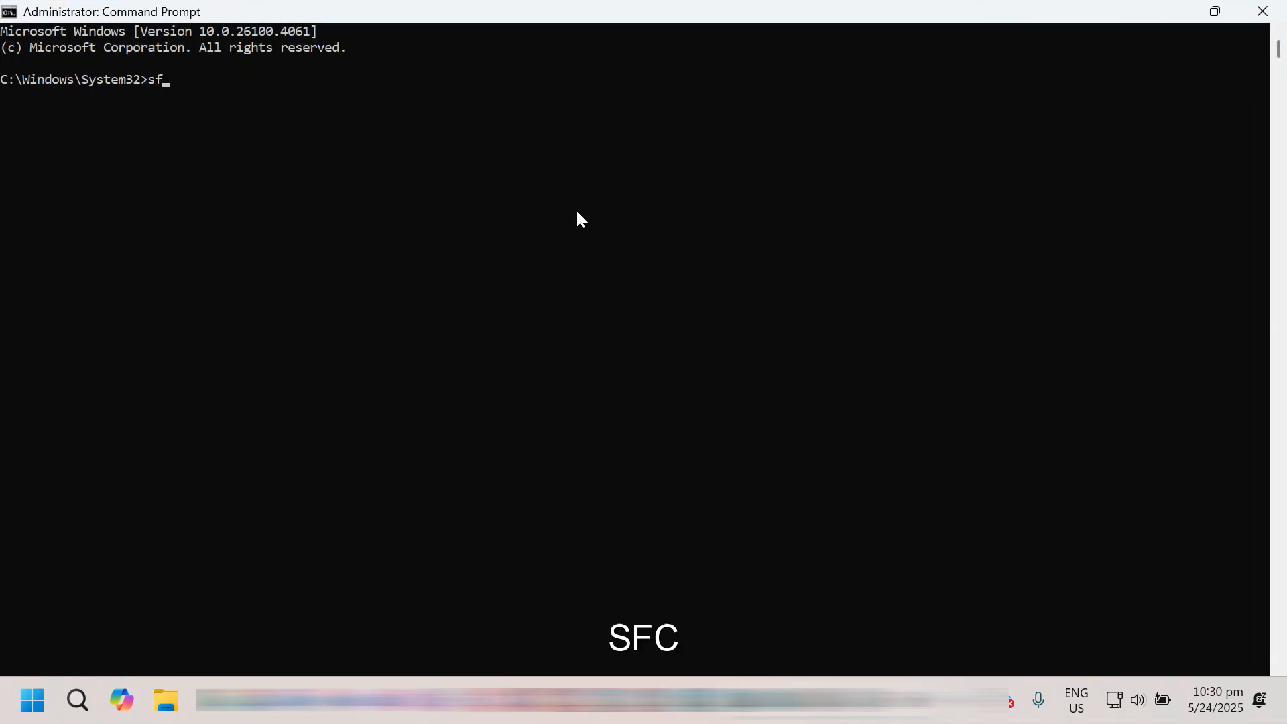
{"action": "type", "text": "c /scannow"}
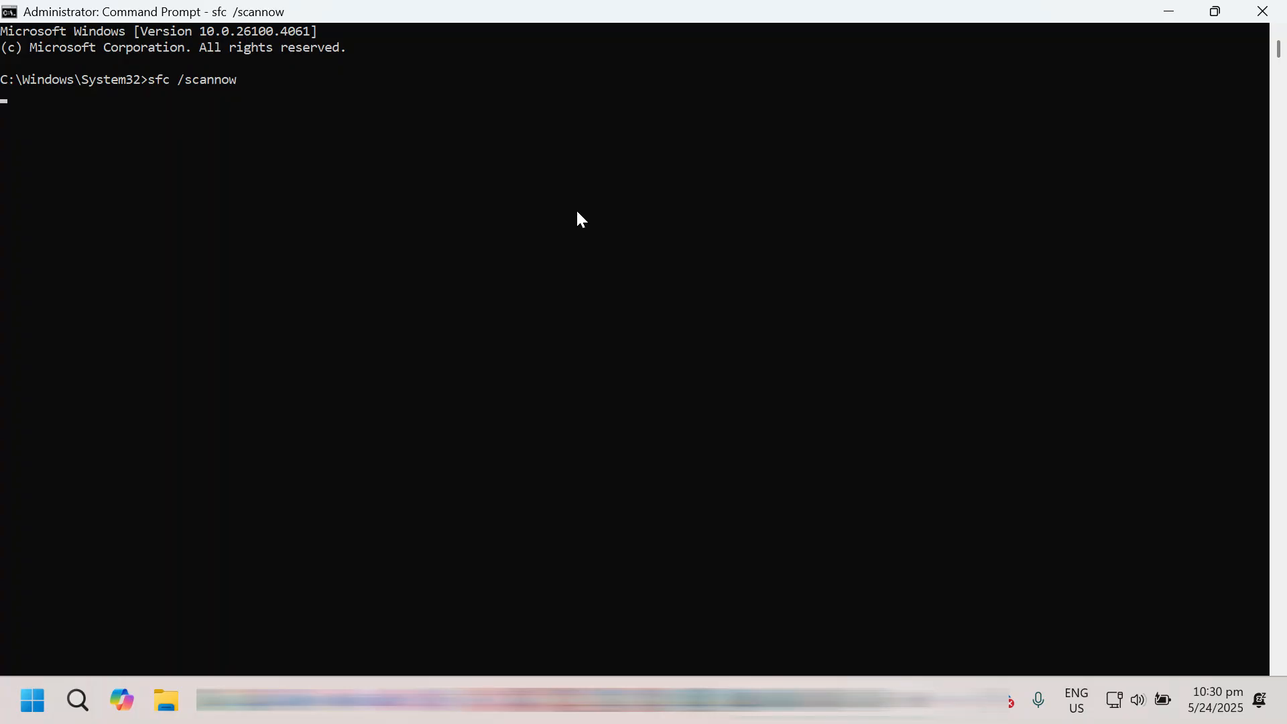
{"action": "key", "text": "Return"}
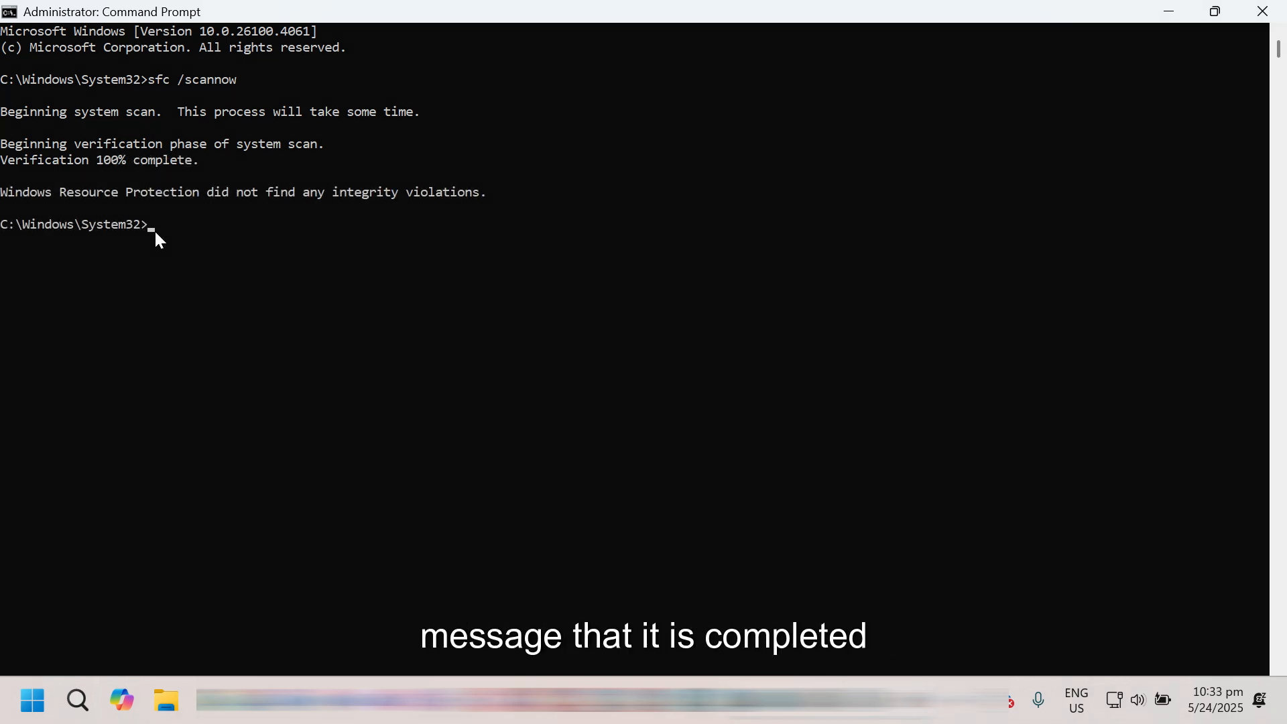
{"action": "mouse_move", "coordinate": [297, 291]}
{"action": "type", "text": "DISM /Online /Cleanup-Image /RestoreHealth"}
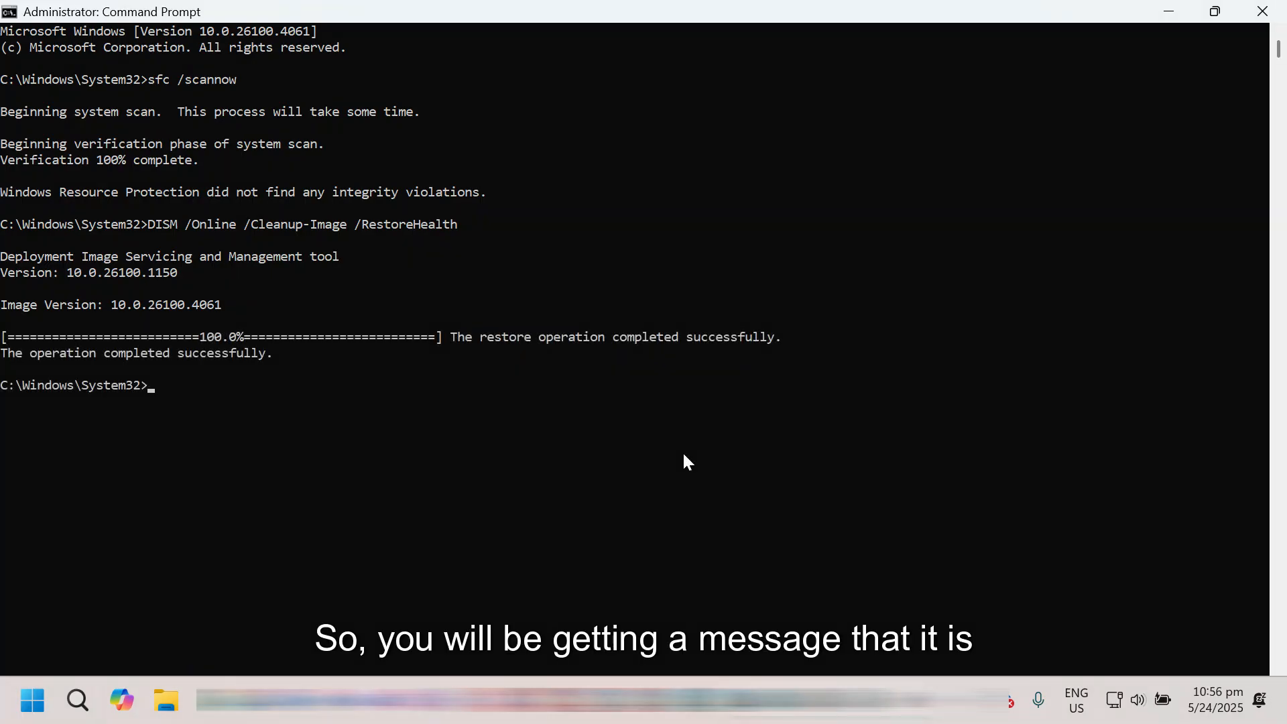
{"action": "mouse_move", "coordinate": [1099, 407]}
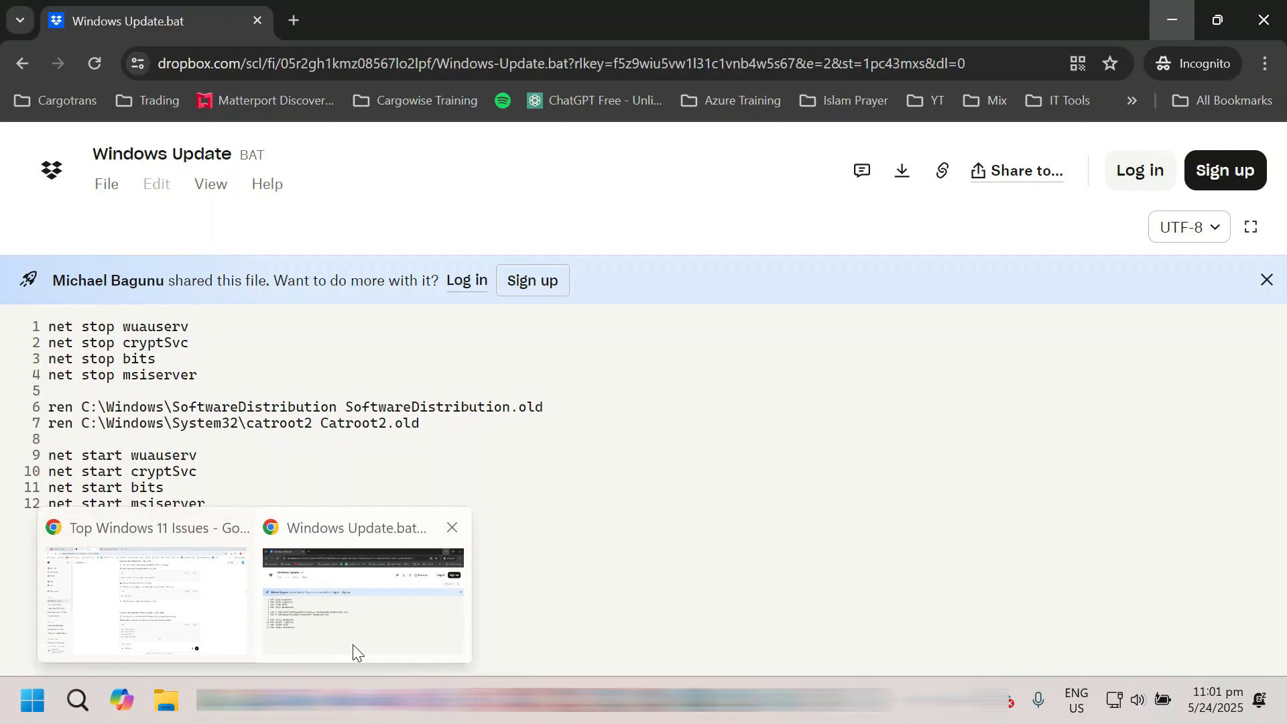
Show the Windows Update.bat page, then launch a fresh administrator Command Prompt via cmd search
{"action": "left_click", "coordinate": [673, 63]}
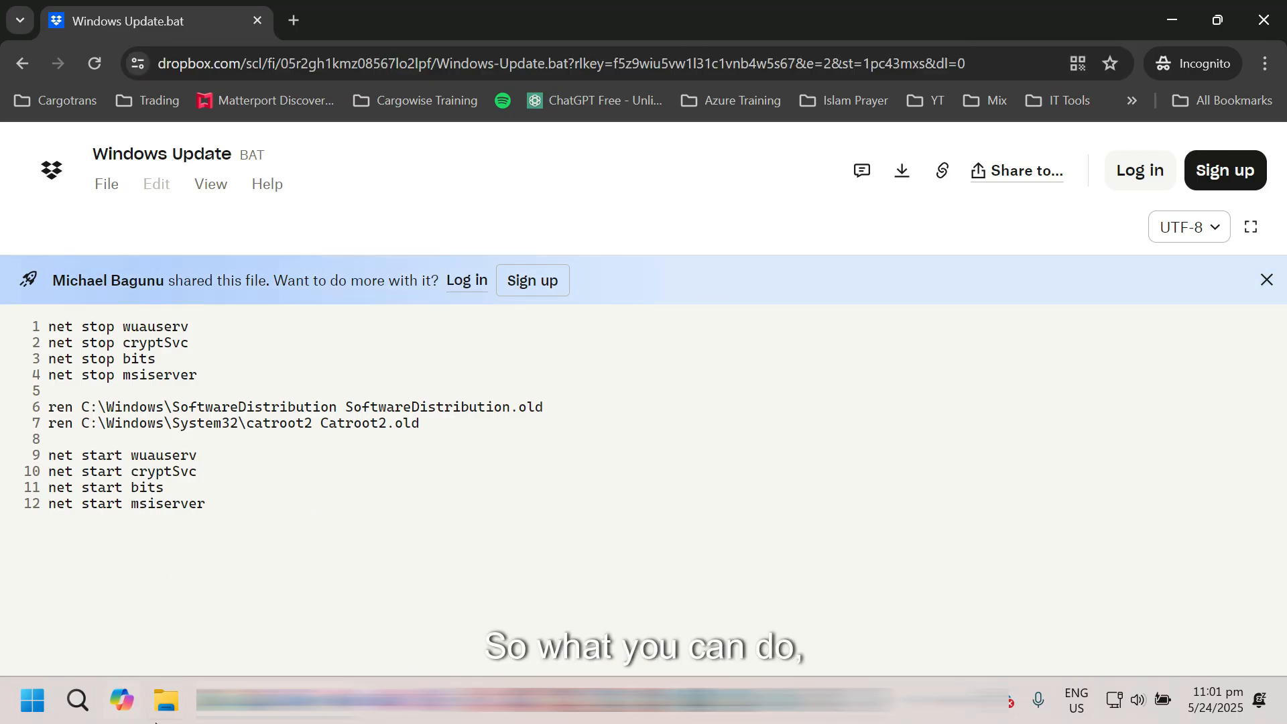
{"action": "left_click", "coordinate": [31, 700]}
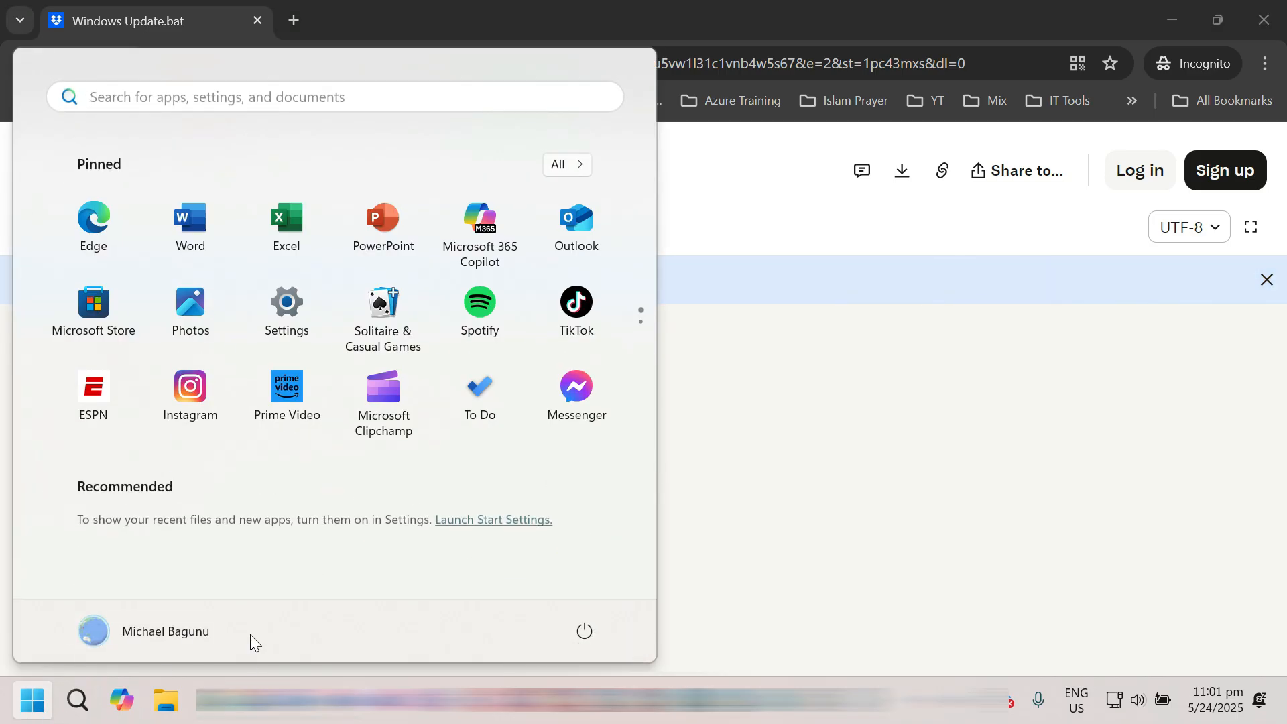
{"action": "type", "text": "cmd"}
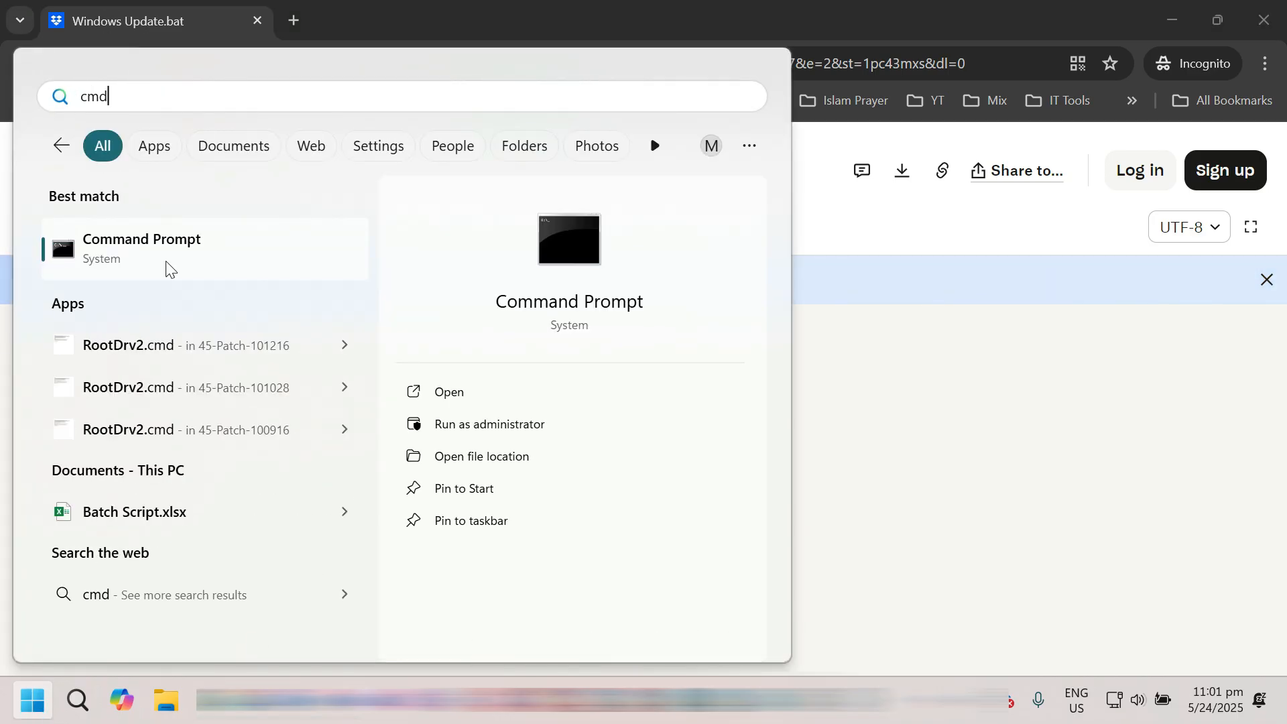
{"action": "right_click", "coordinate": [141, 249]}
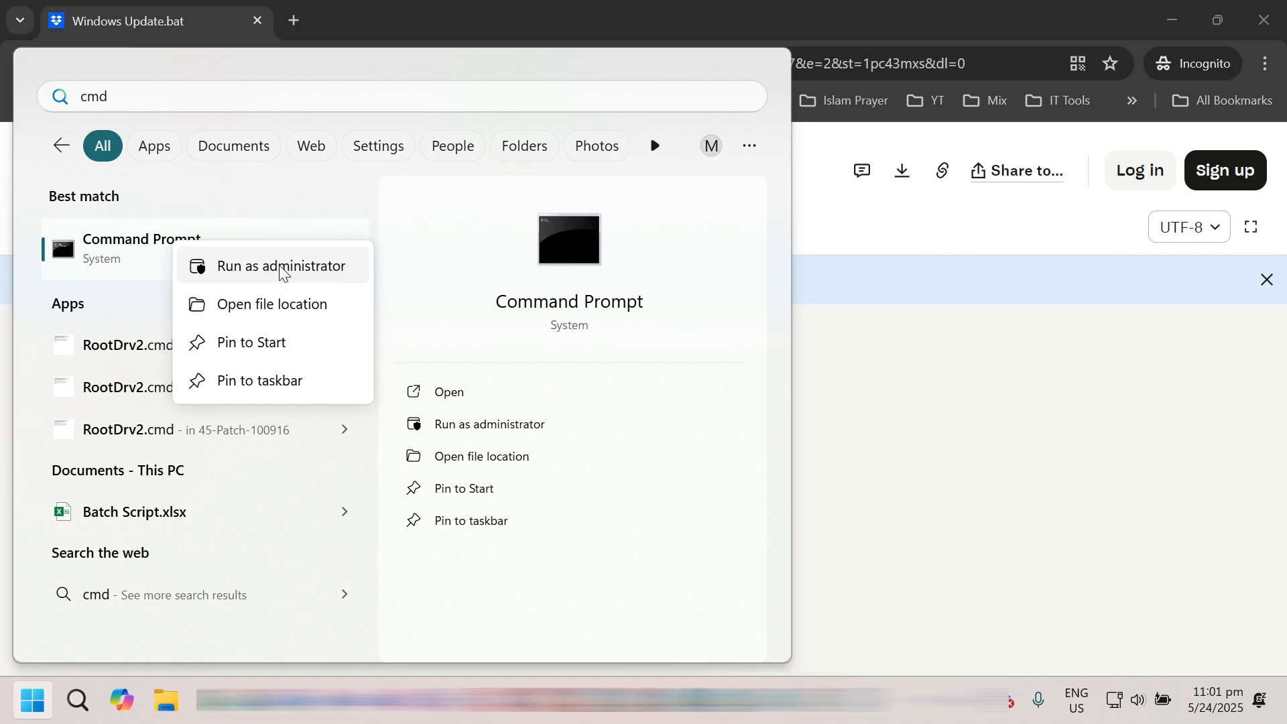
{"action": "left_click", "coordinate": [281, 265]}
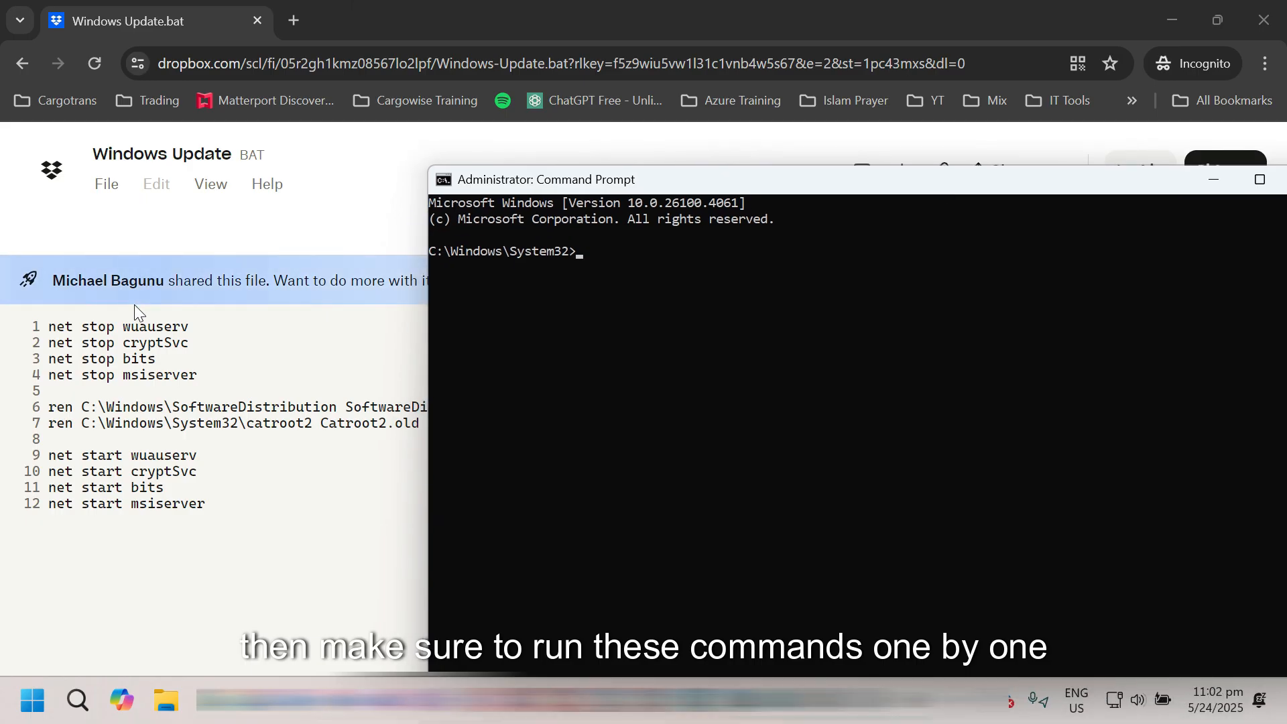
{"action": "mouse_move", "coordinate": [205, 345]}
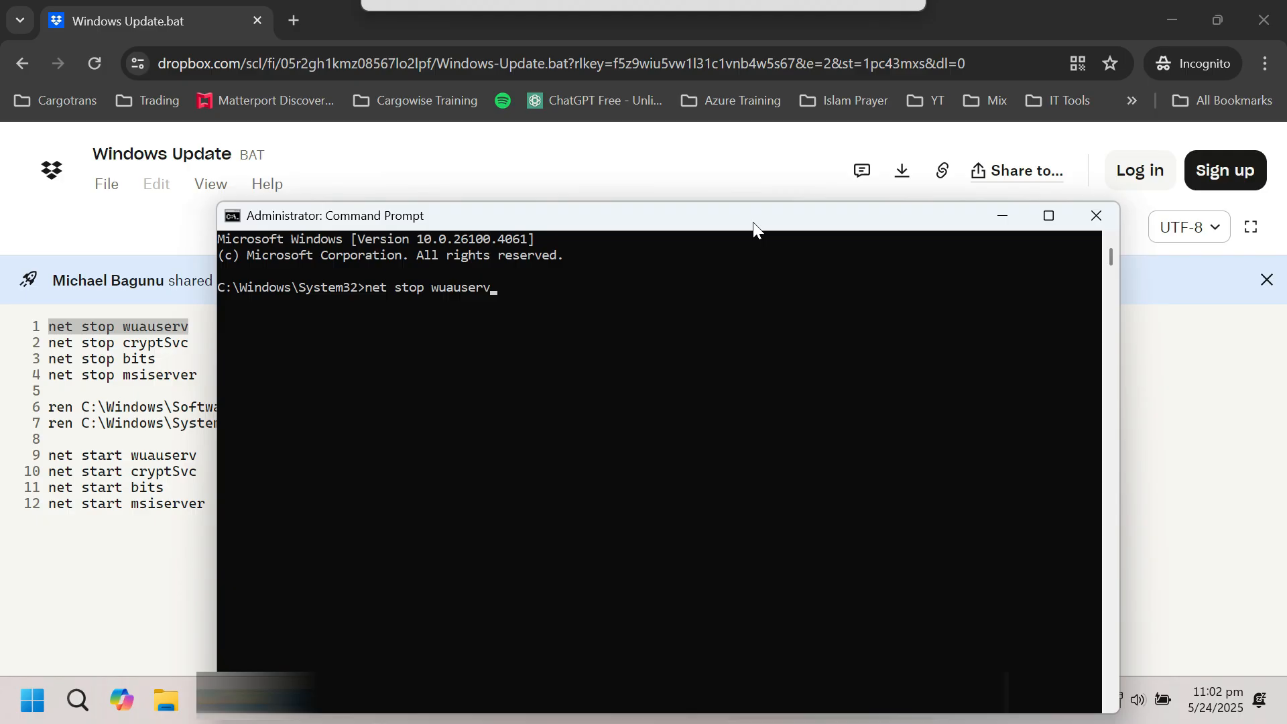
Enter net stop wuauserv in the elevated prompt and minimise back to the desktop
{"action": "left_click", "coordinate": [1095, 215]}
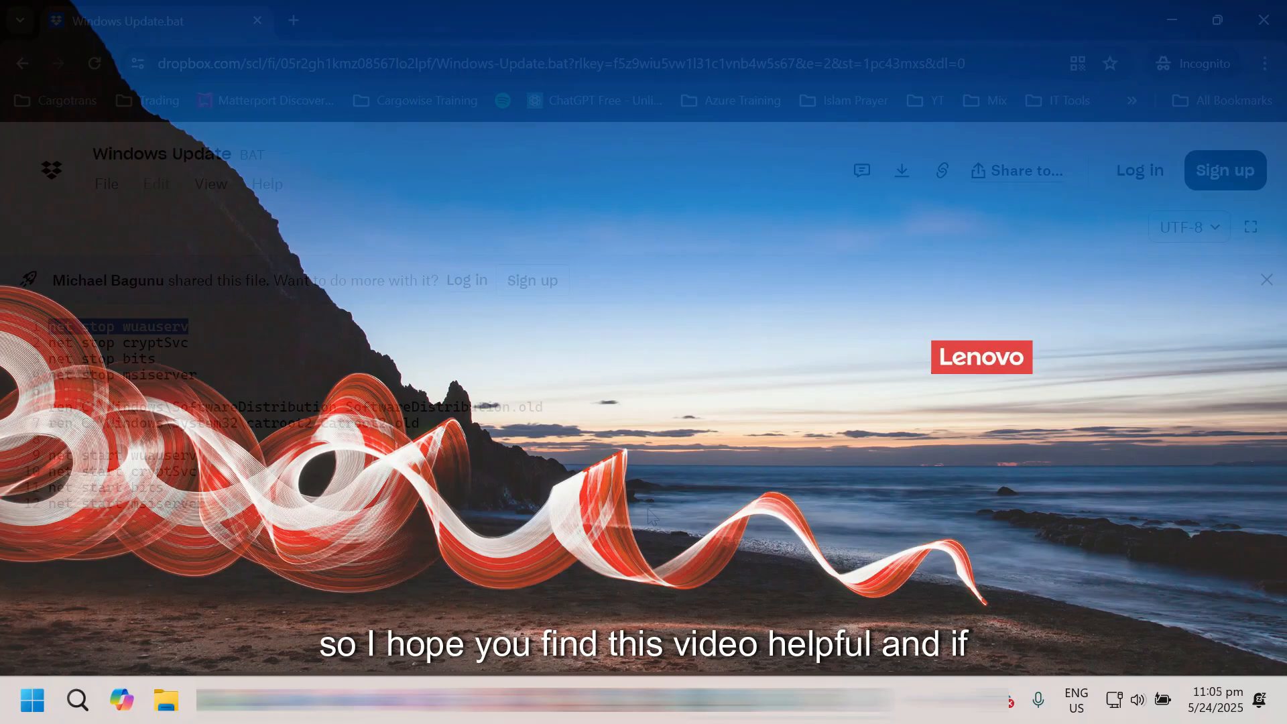
{"action": "left_click", "coordinate": [1263, 20]}
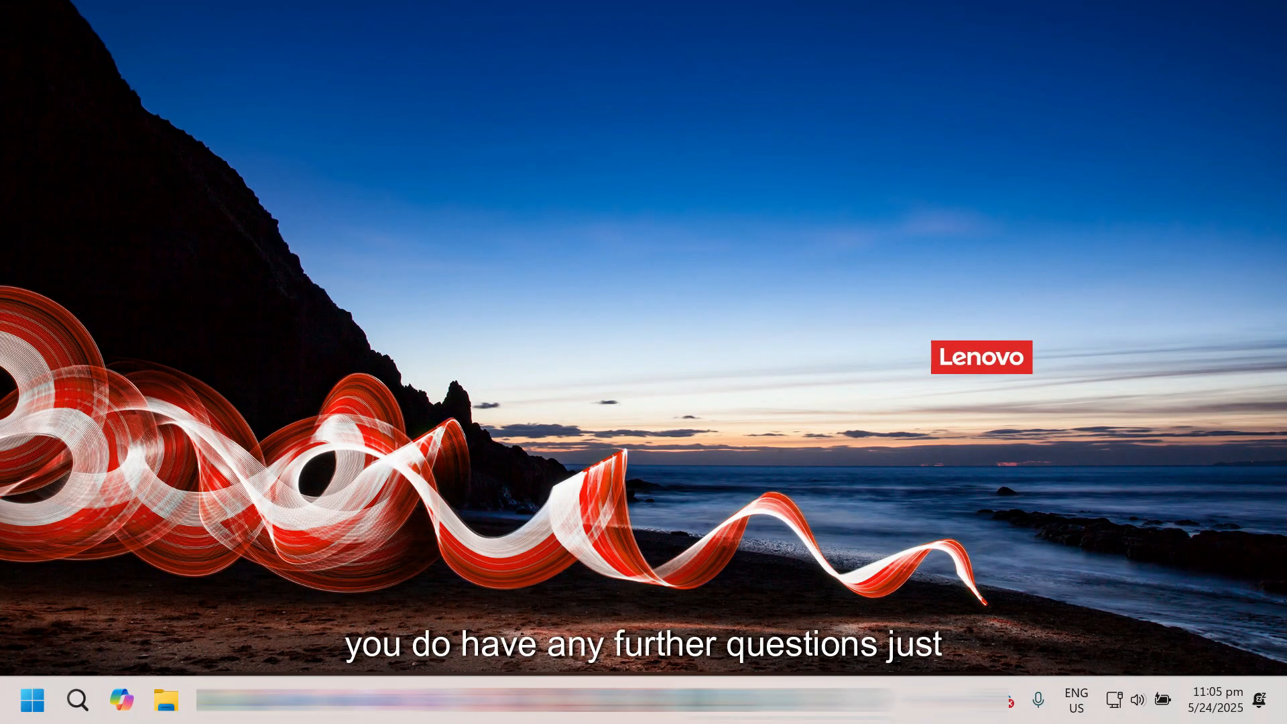